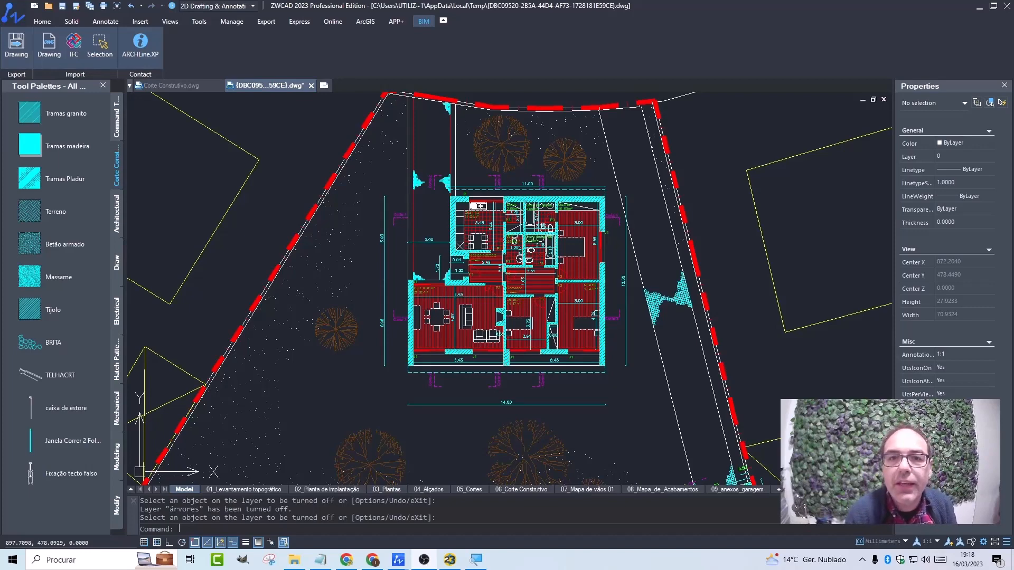
mouse_move(715, 233)
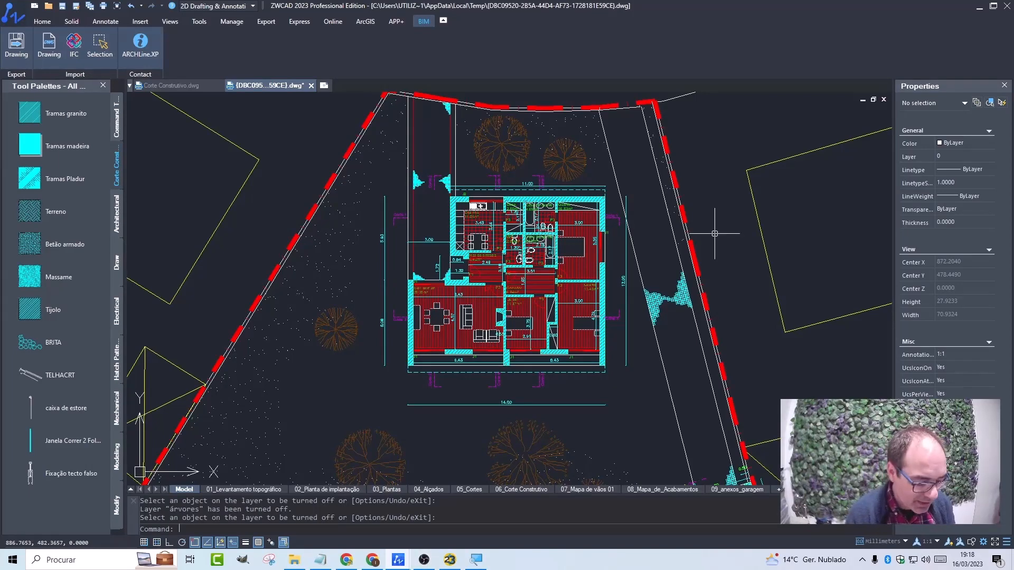
mouse_move(715, 233)
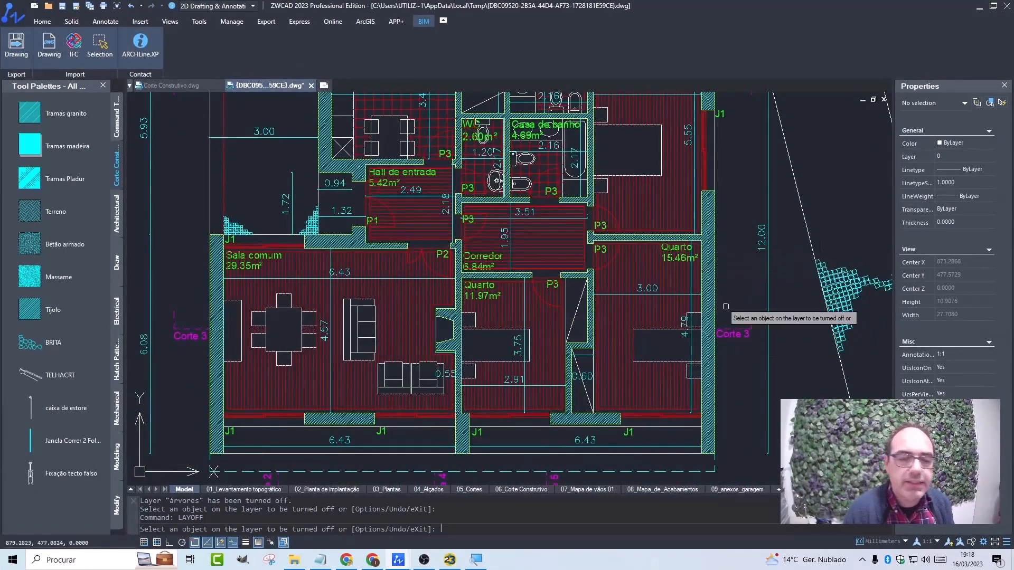
Step: With LAYOFF, switch off the red floor hatching layer and finish the command
scroll(up, 3)
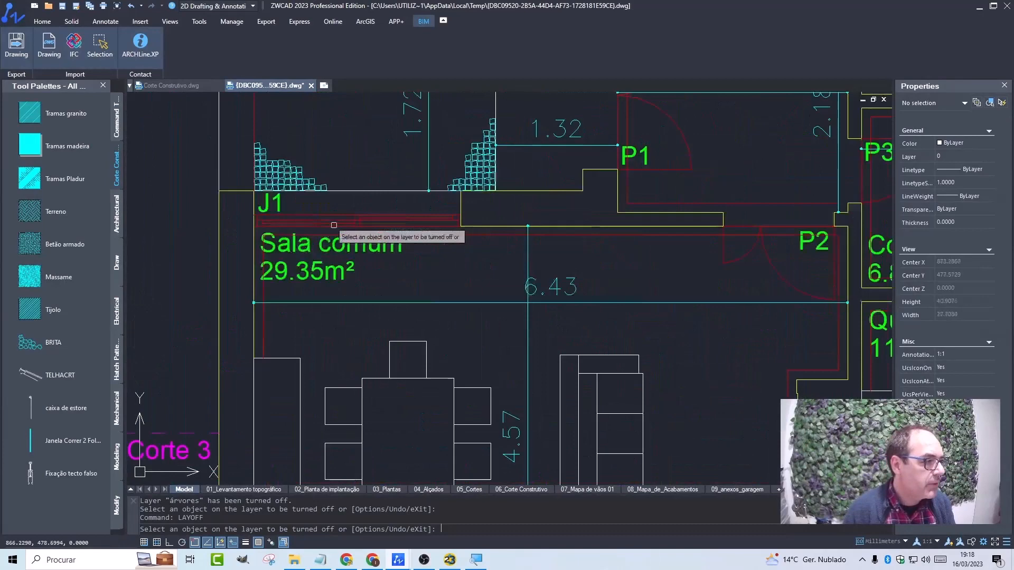
click(333, 244)
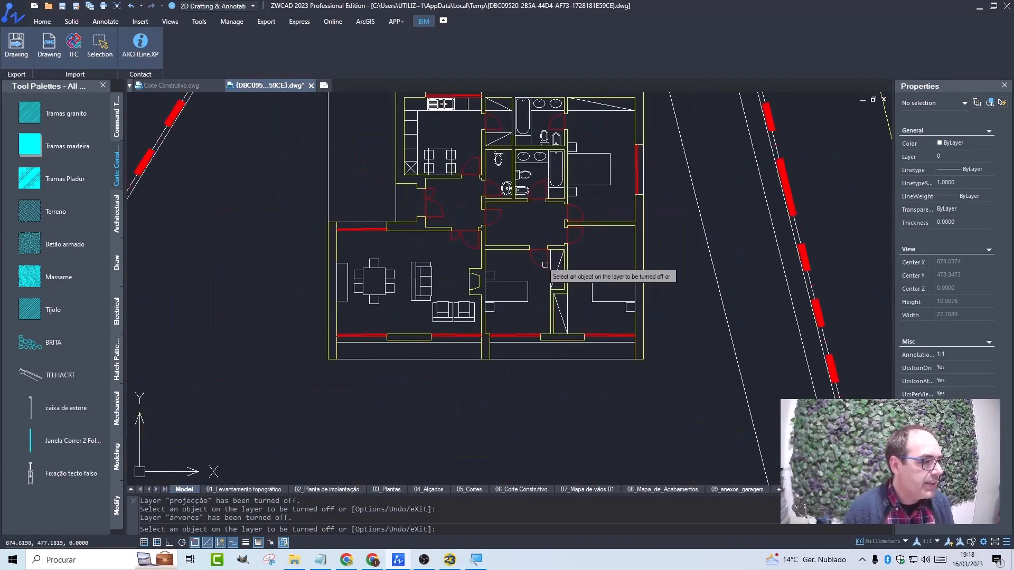
right_click(524, 247)
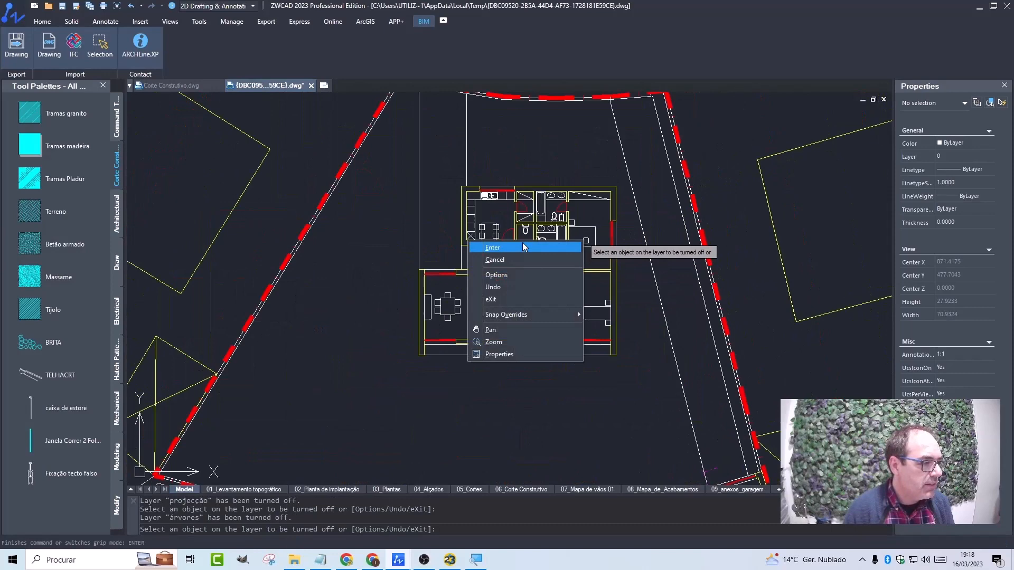
click(492, 247)
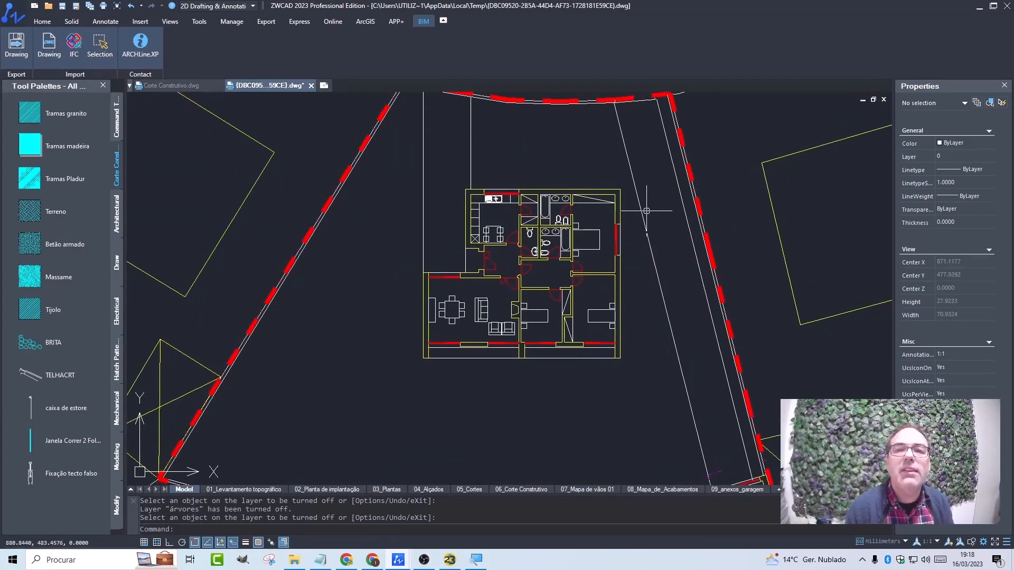
mouse_move(207, 472)
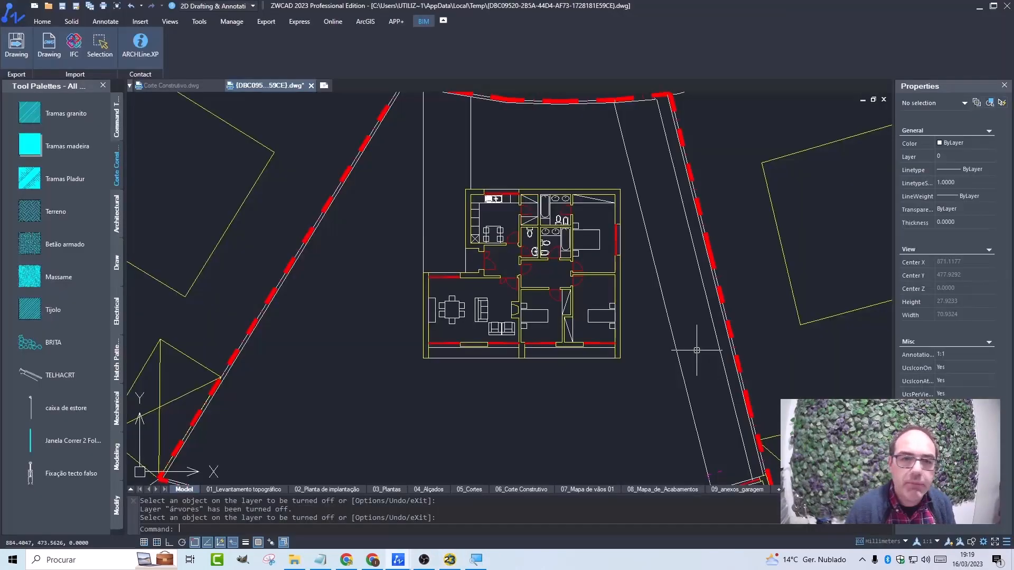
mouse_move(568, 359)
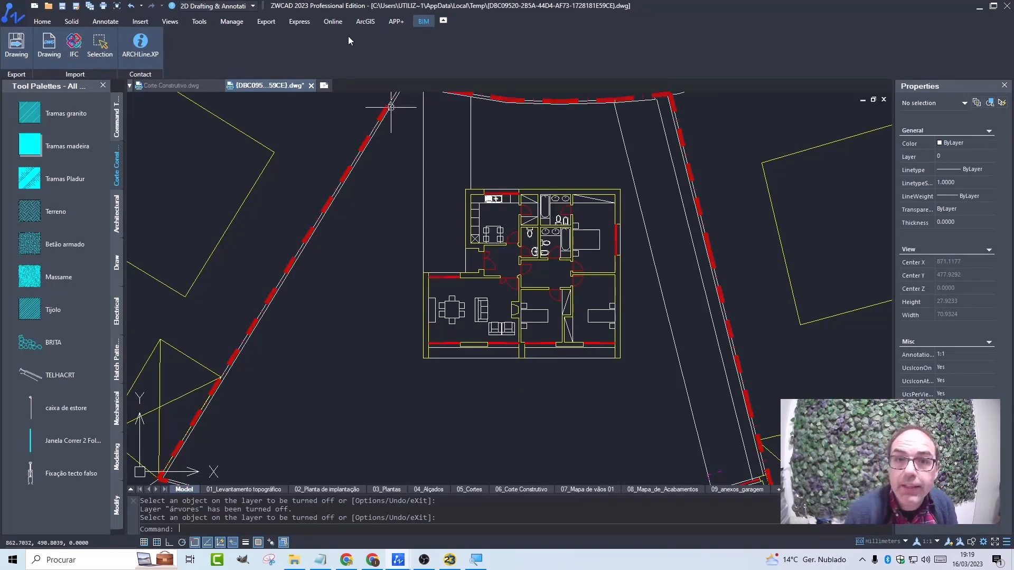
mouse_move(338, 49)
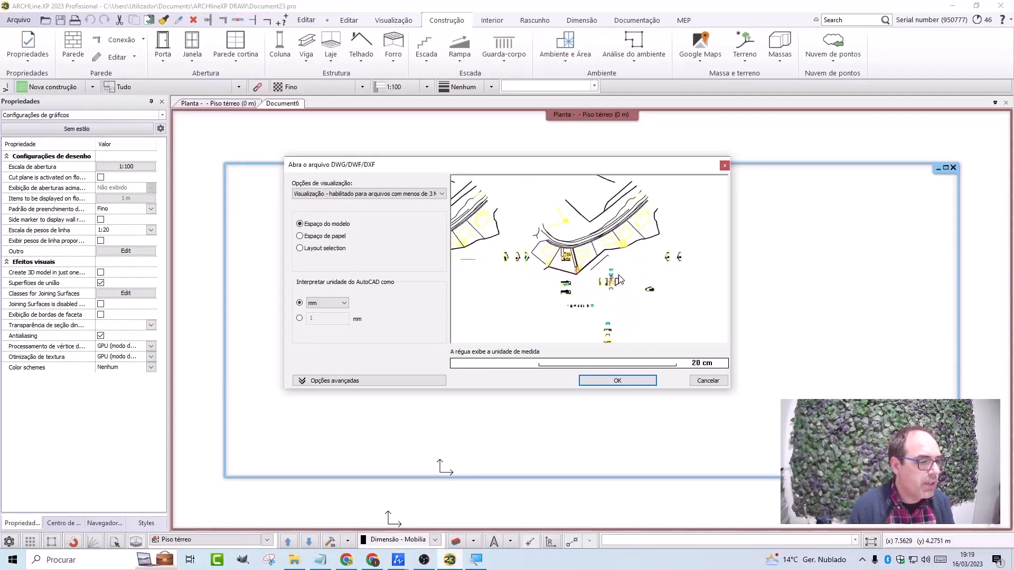
Step: Import the DWG with AutoCAD units set to m and dismiss the far-from-origin warning
scroll(up, 3)
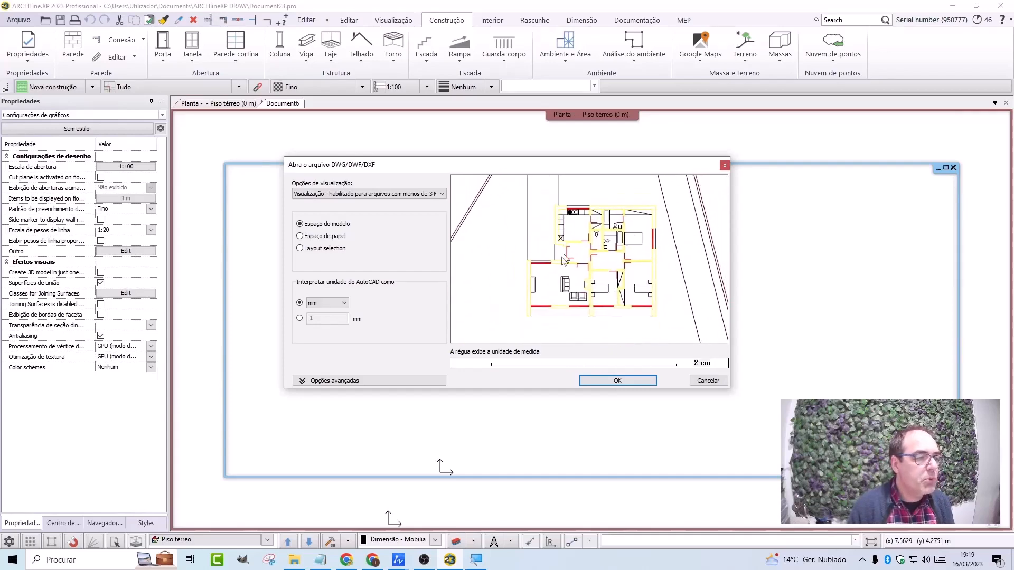
mouse_move(606, 143)
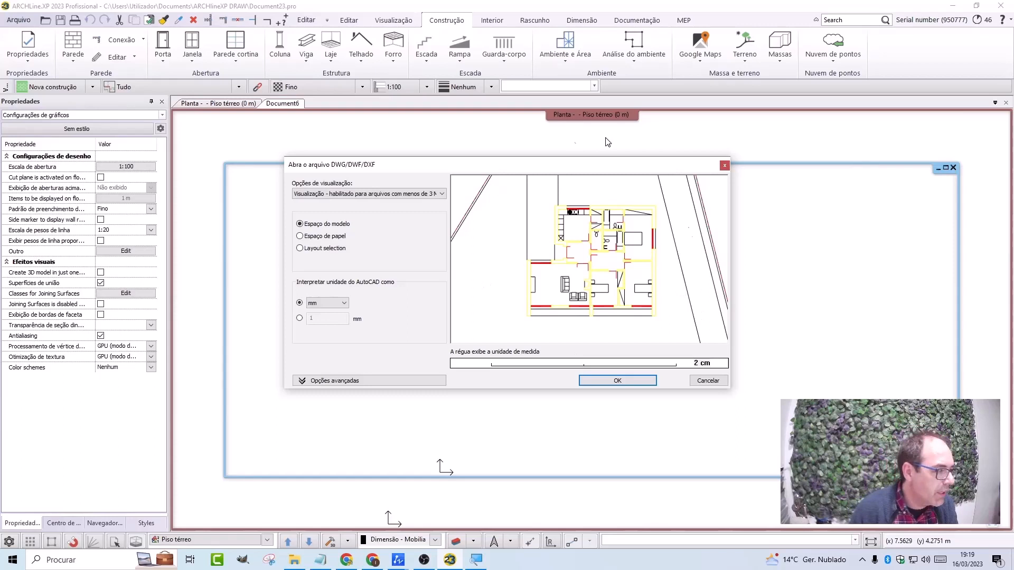
mouse_move(498, 279)
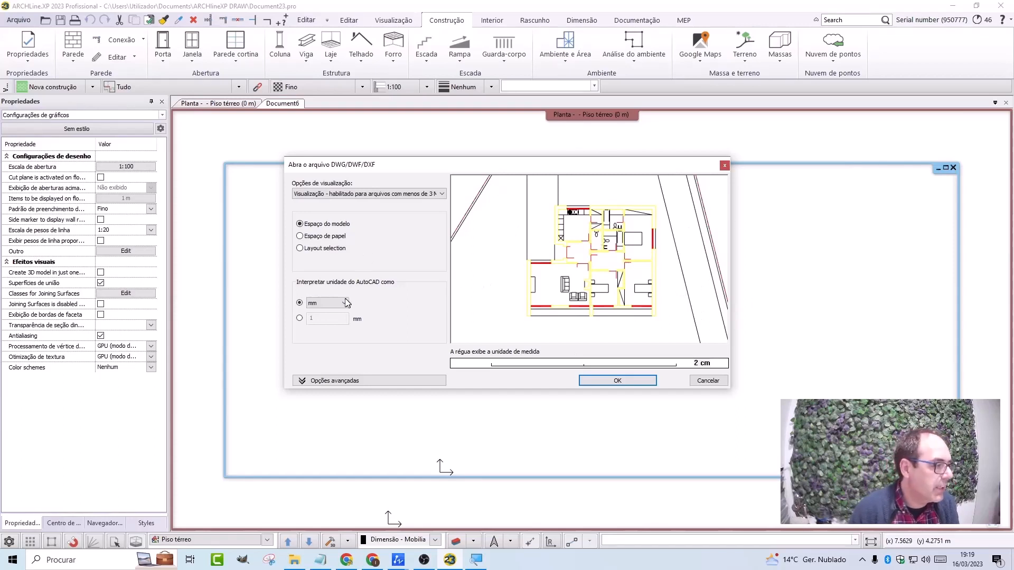
click(346, 303)
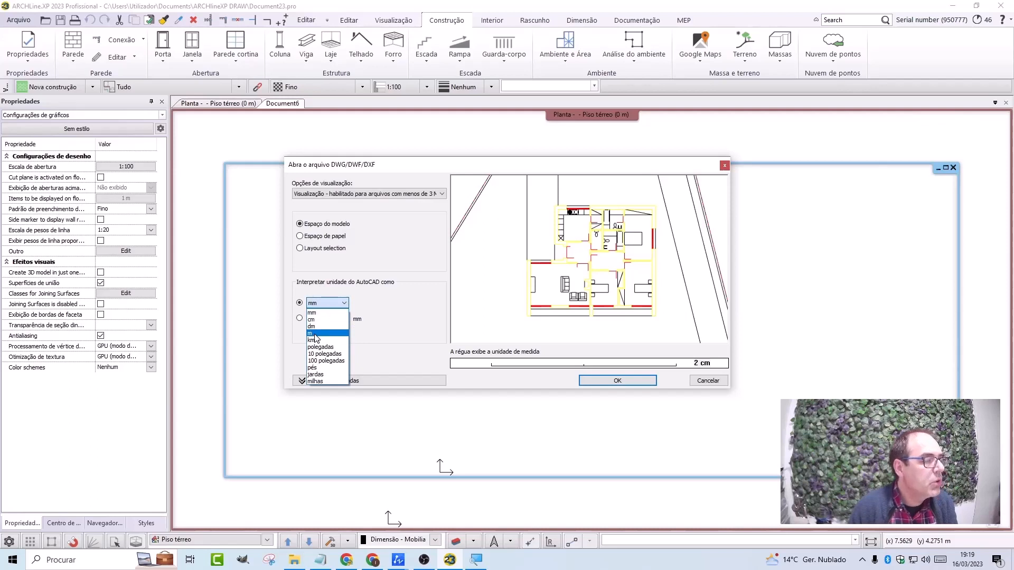
click(313, 332)
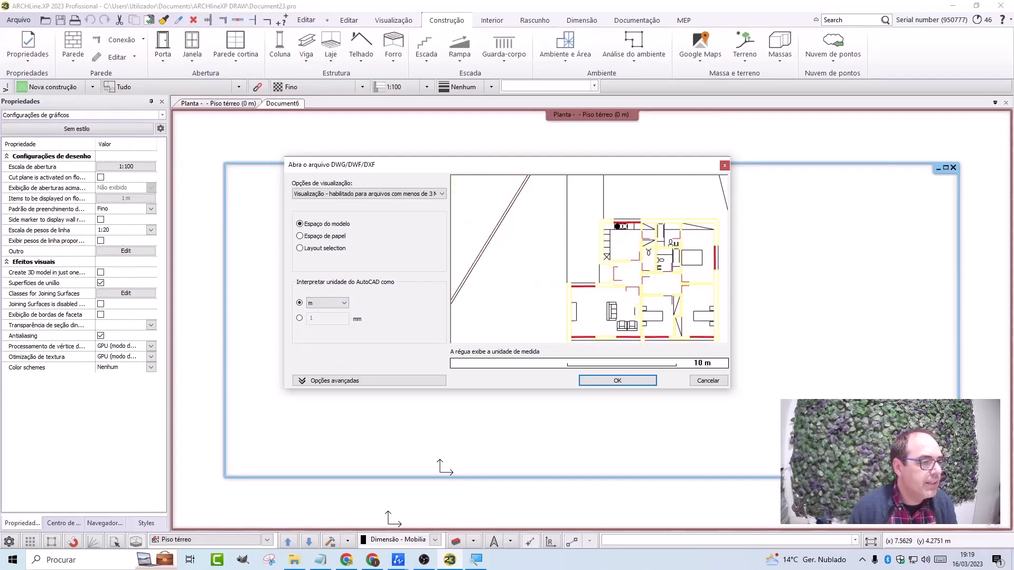
click(615, 380)
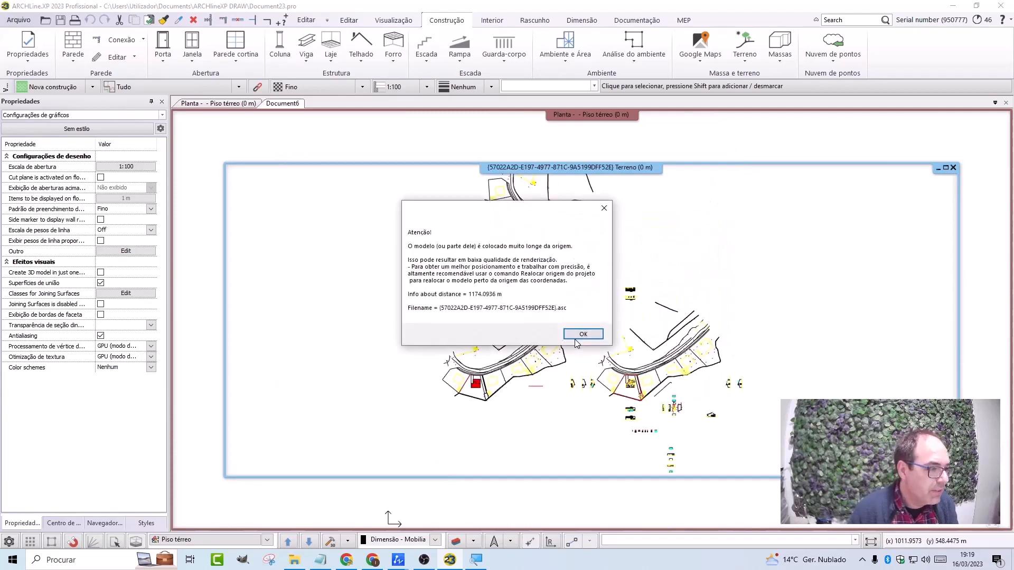
click(581, 334)
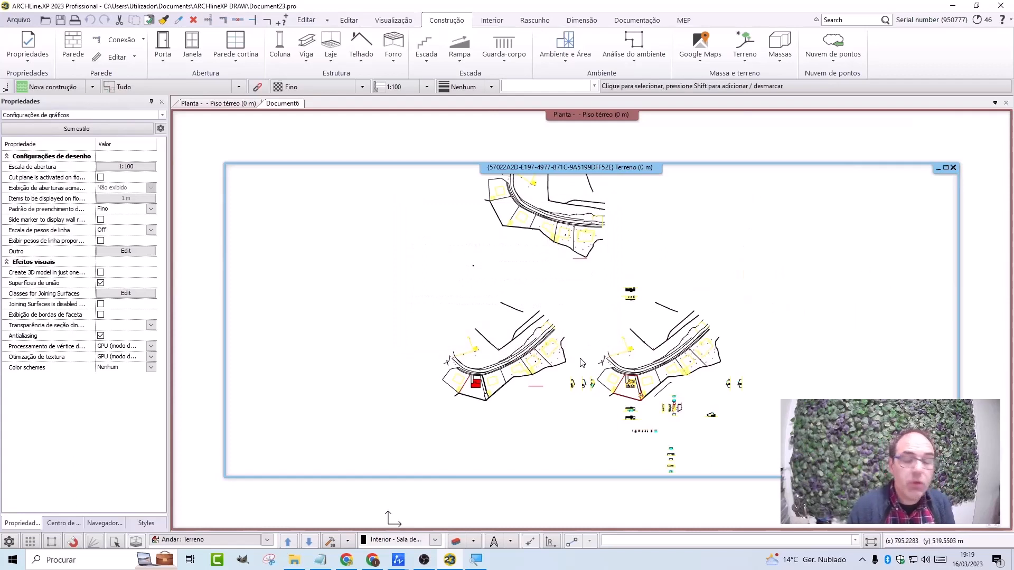
mouse_move(735, 147)
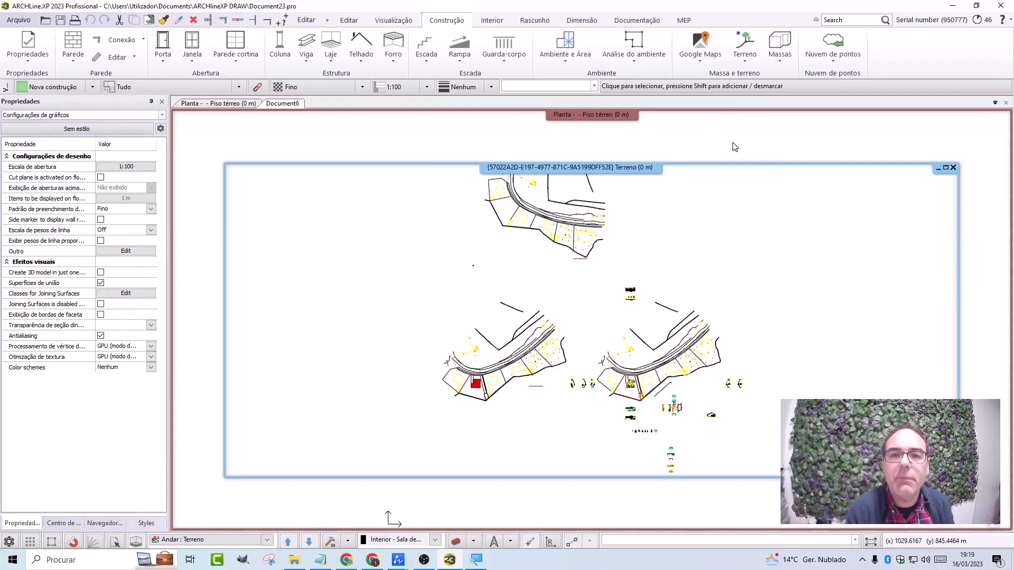
mouse_move(740, 156)
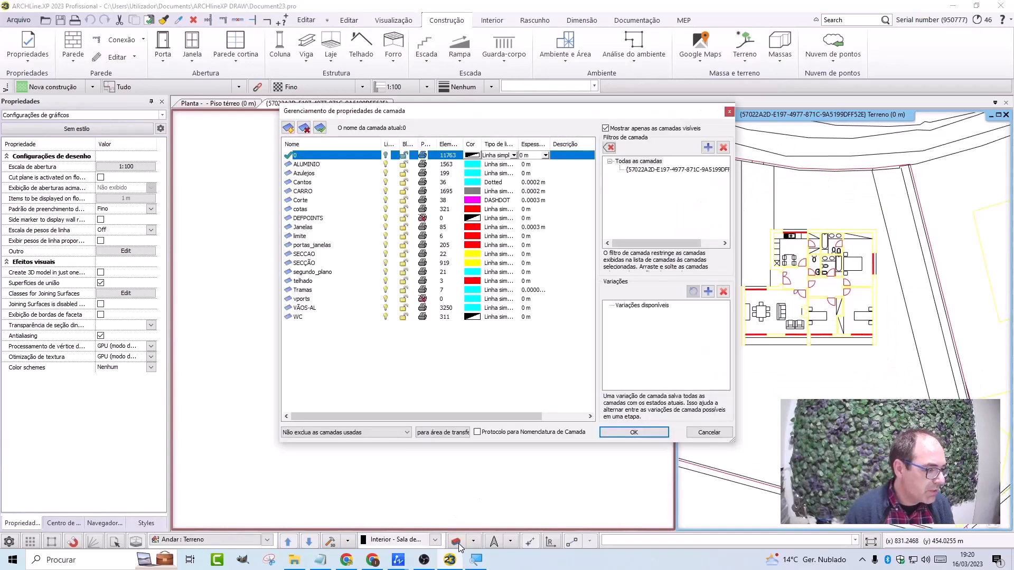
mouse_move(471, 261)
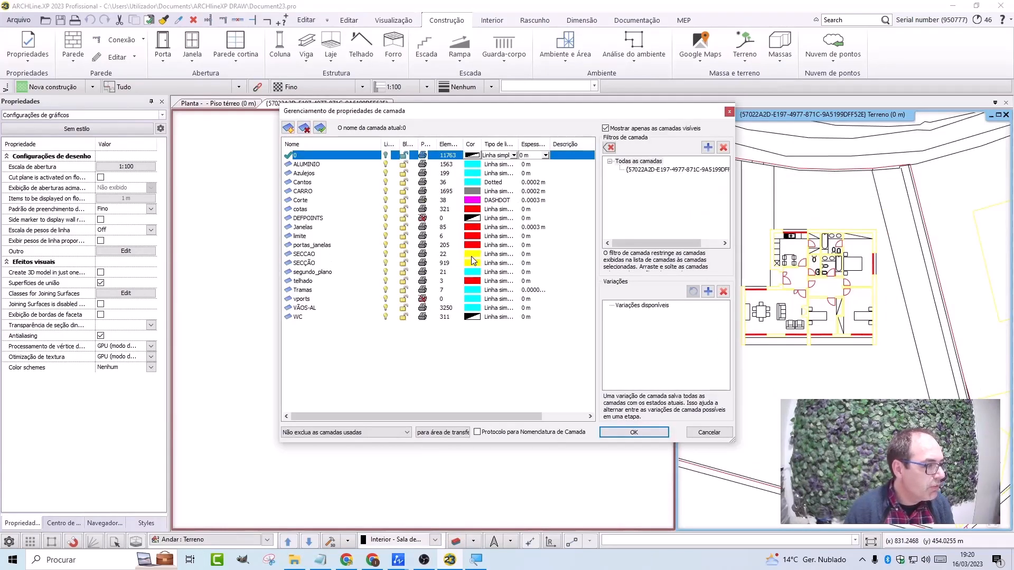
Step: Assign the SECCAO layer a new colour from the AutoCAD palette and confirm the layer list
click(472, 262)
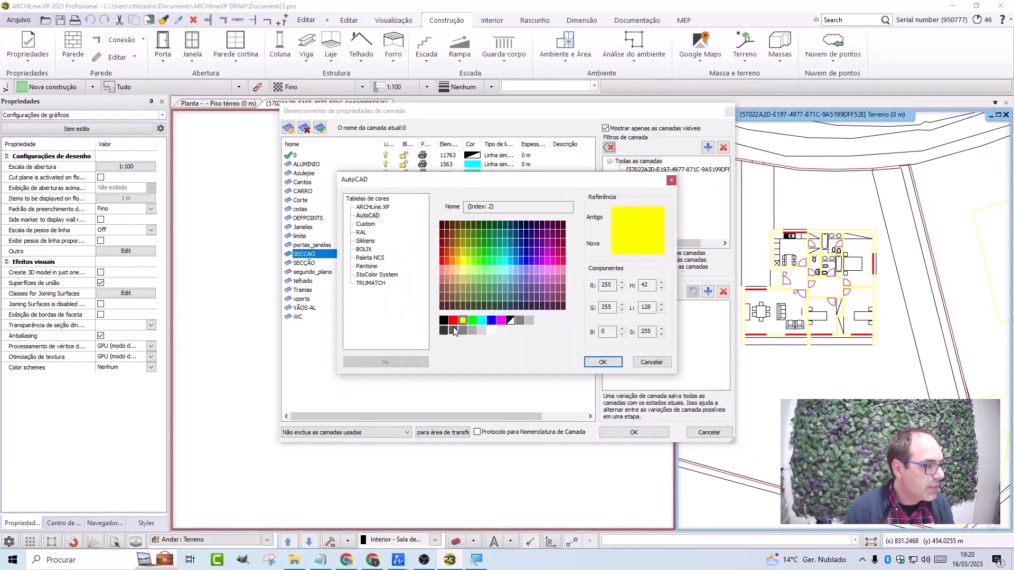
click(601, 361)
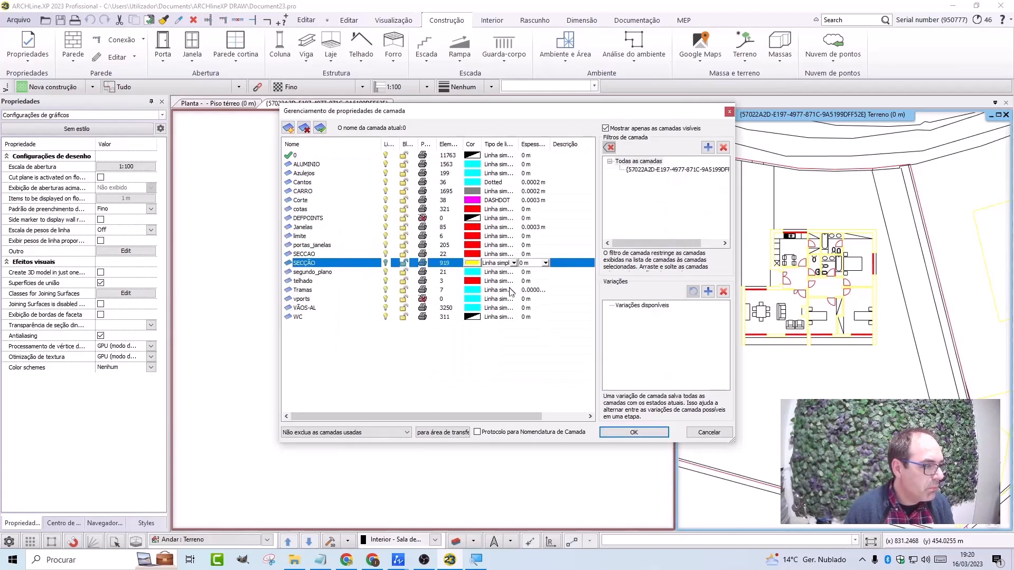
click(470, 263)
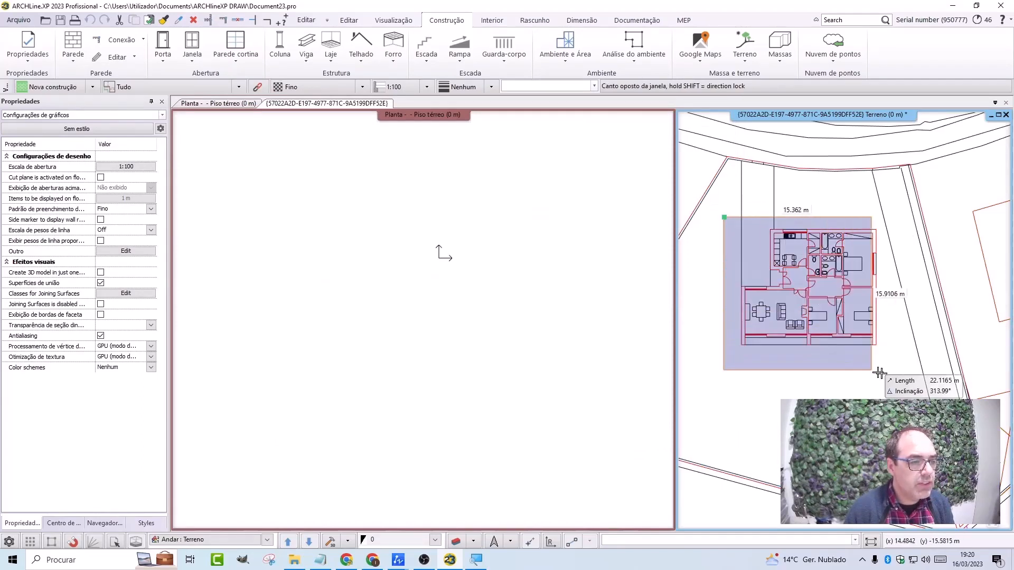
Step: Copy the selected house plan and paste it into the Piso térreo plan view
right_click(802, 291)
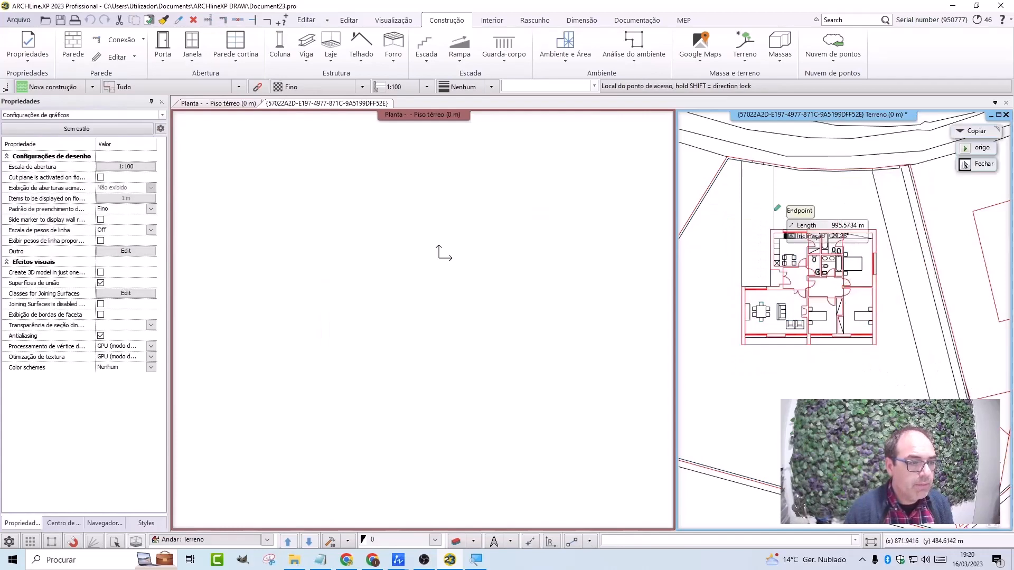
mouse_move(766, 287)
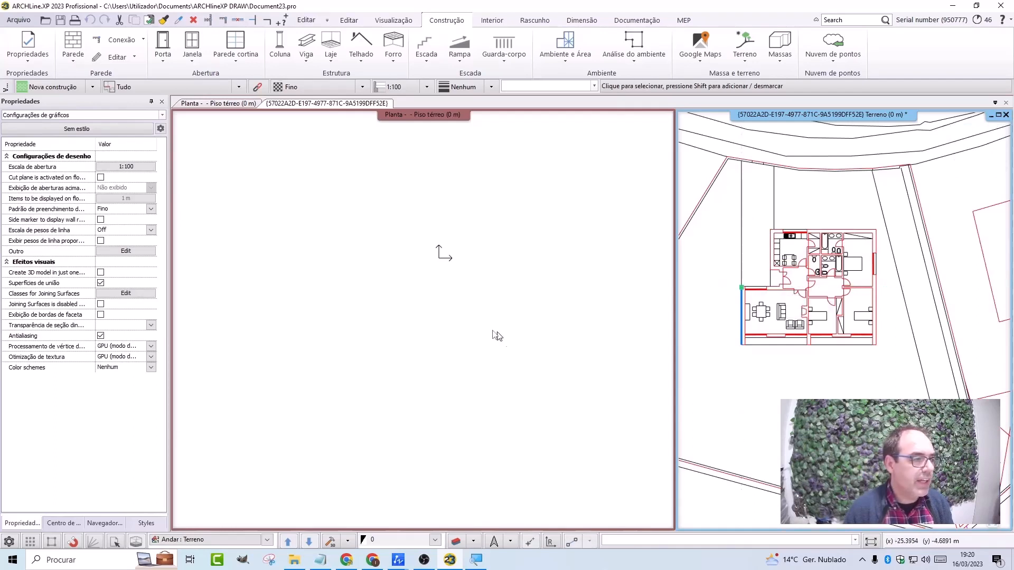
right_click(496, 334)
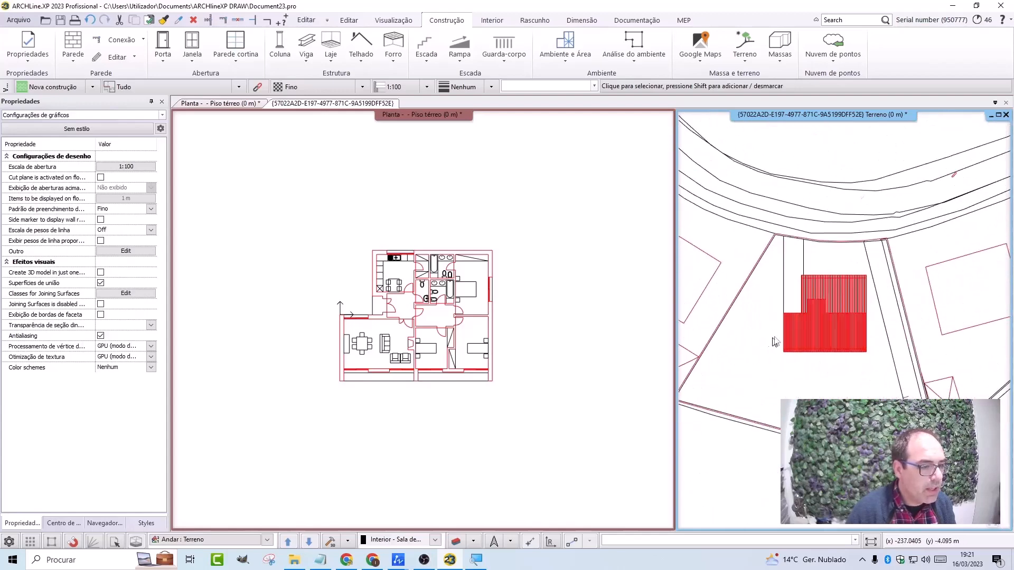
click(289, 541)
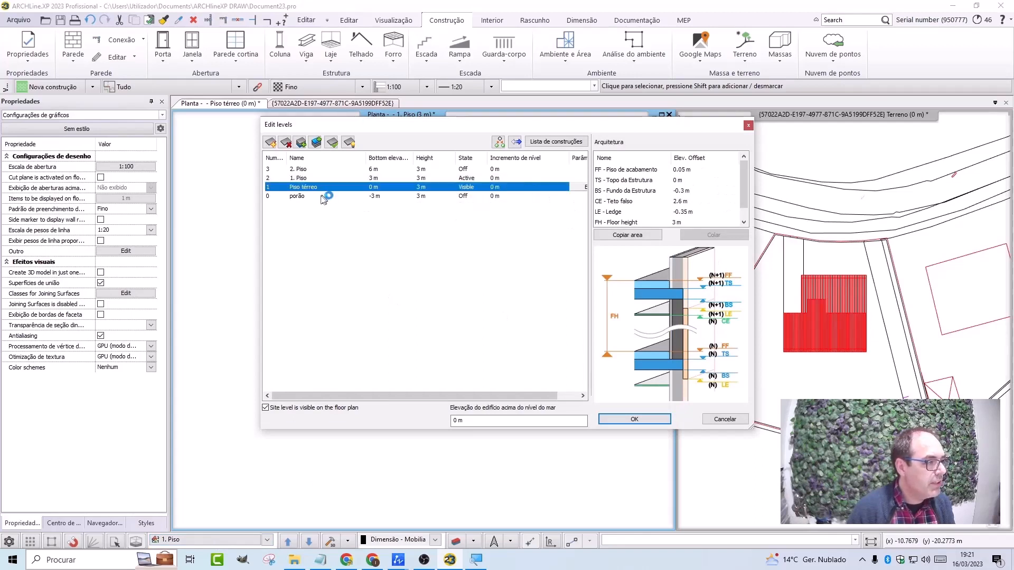
Step: Delete level 2. Piso in Edit levels and confirm with Sim
click(284, 142)
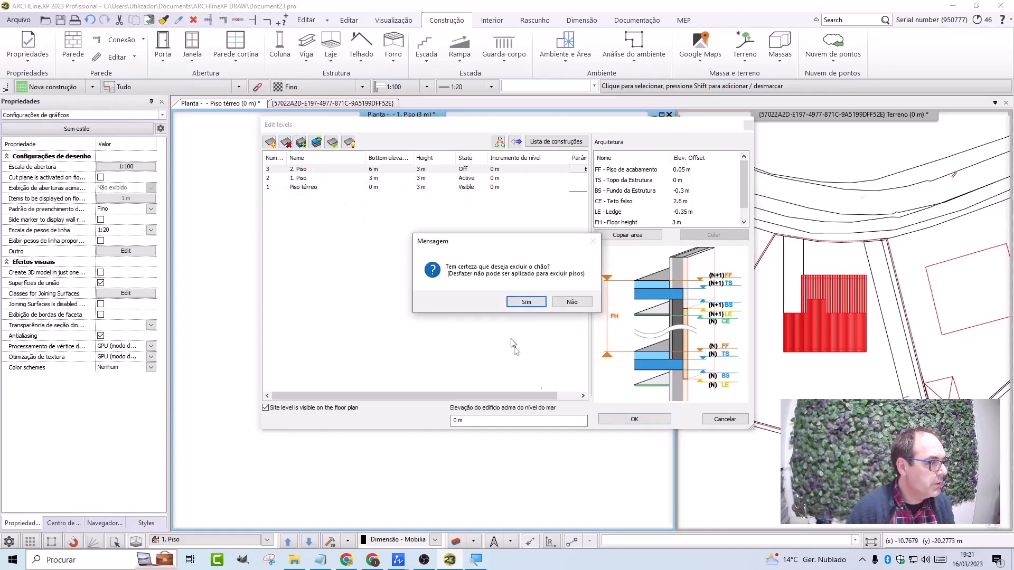
click(526, 302)
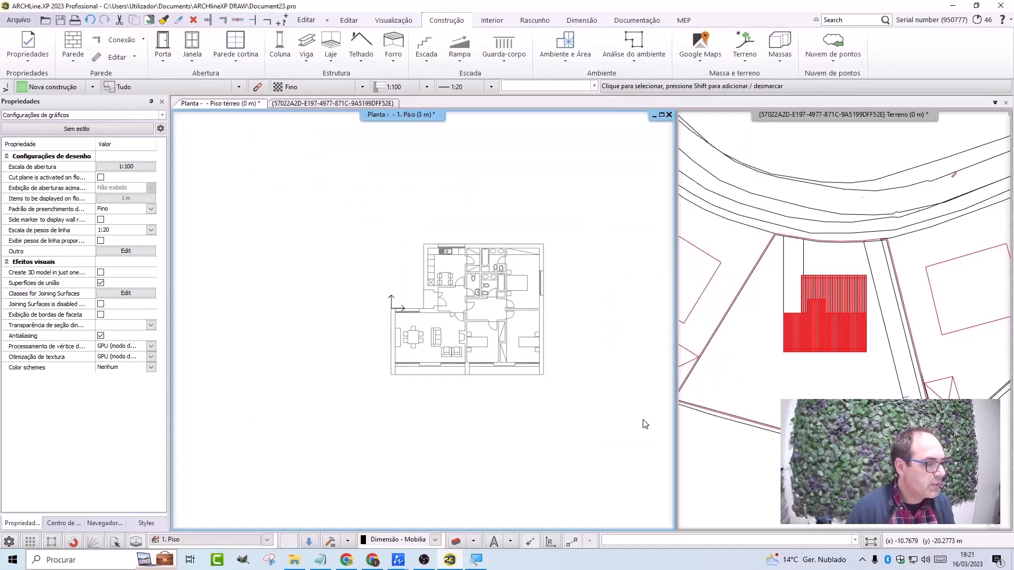
mouse_move(508, 357)
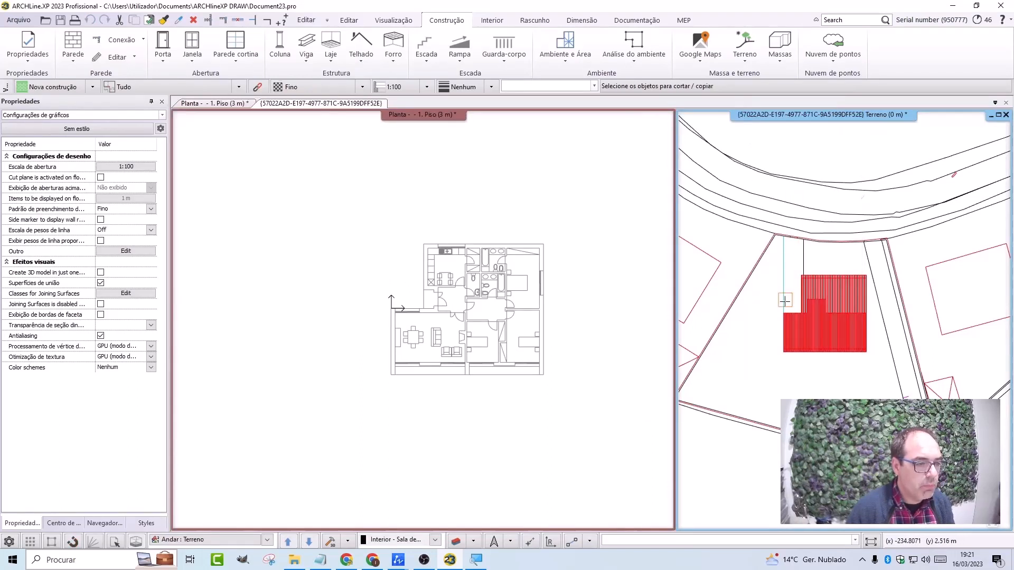
Step: Window-select the red footprint, paste it into the 1. Piso plan via Colar, and switch Piso térreo off
click(825, 314)
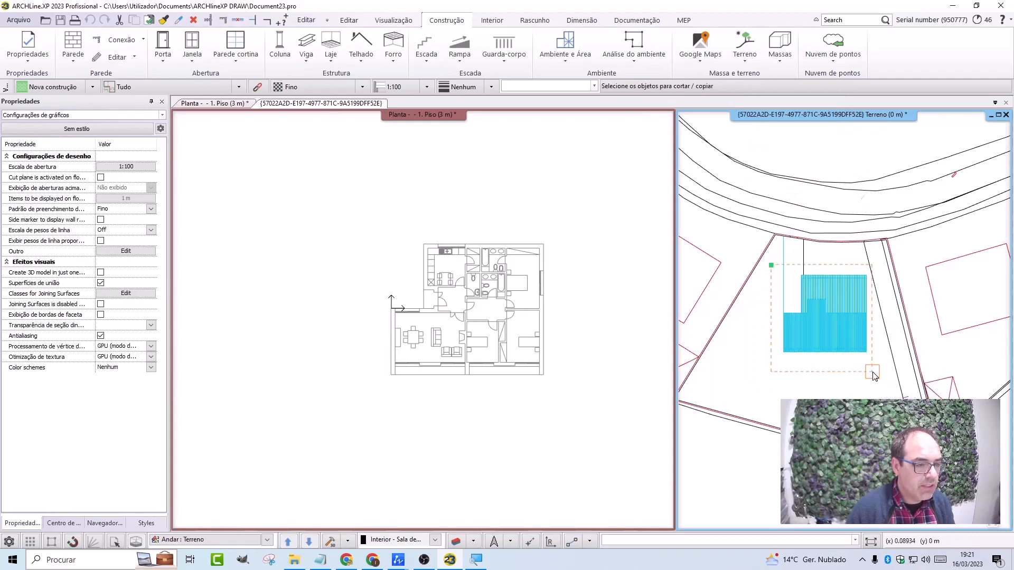
click(871, 373)
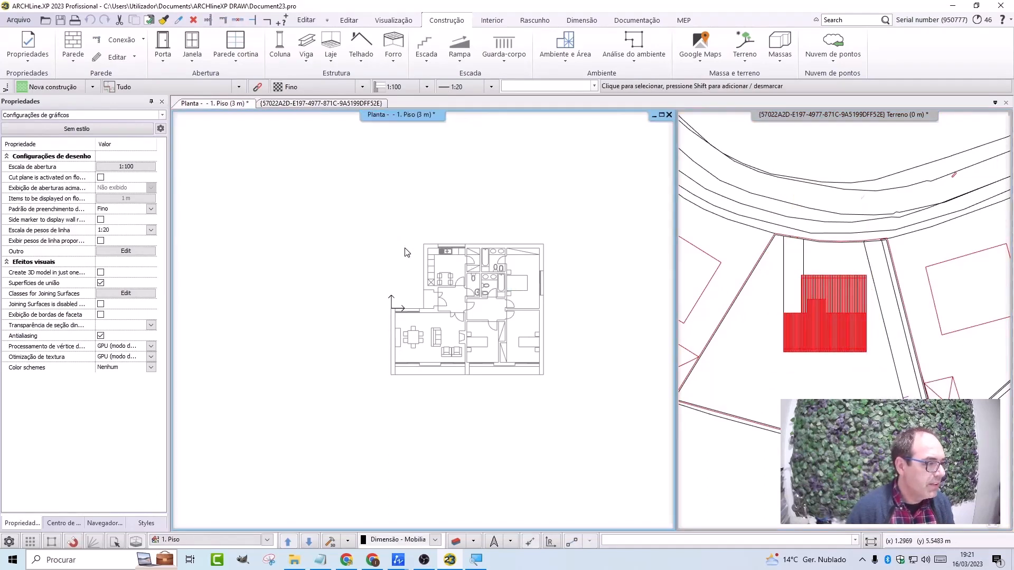
right_click(405, 252)
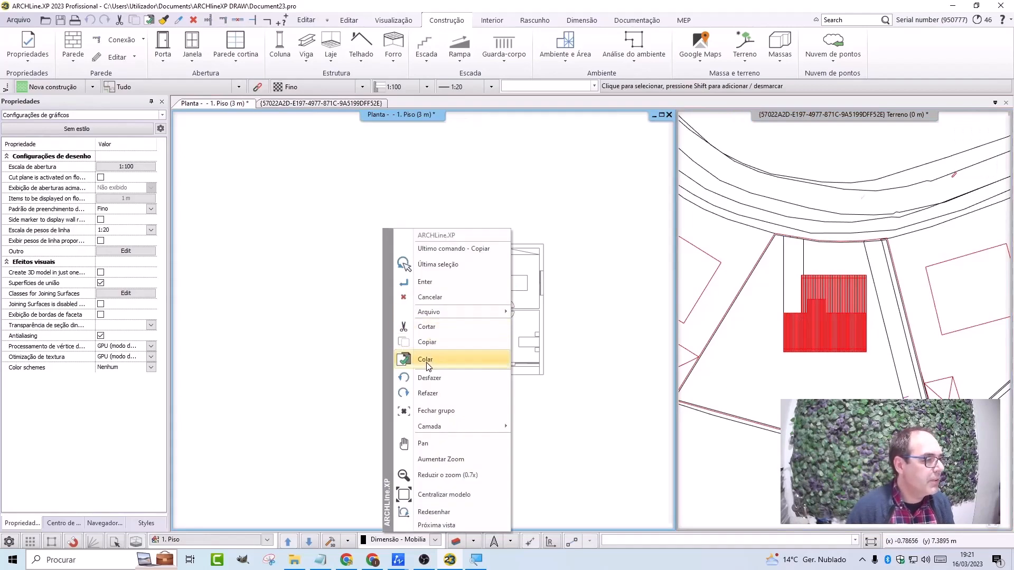
click(426, 359)
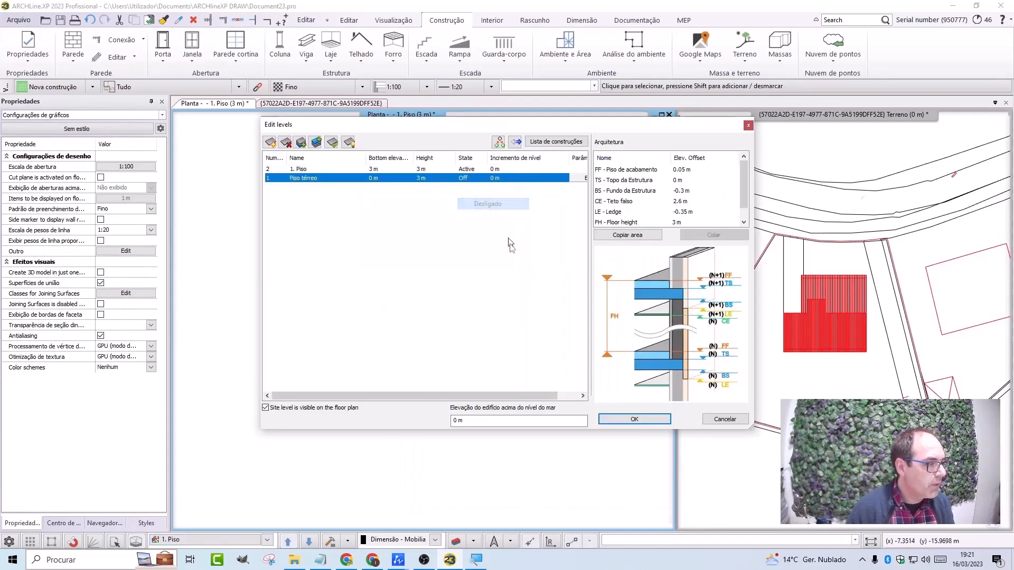
click(633, 419)
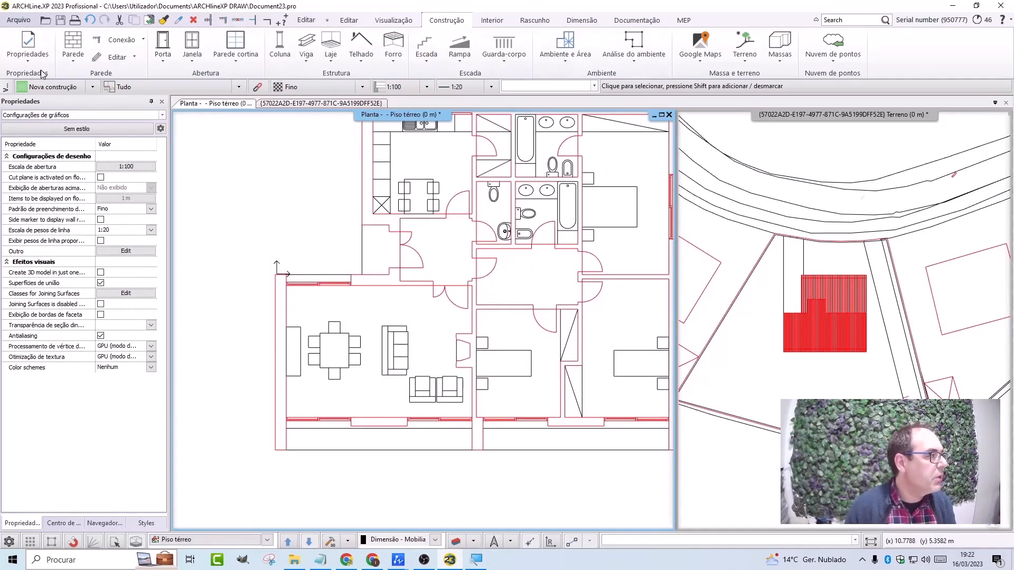
Step: Start a 1 layered 38 wide Parede wall at a point in the Piso térreo plan
click(72, 45)
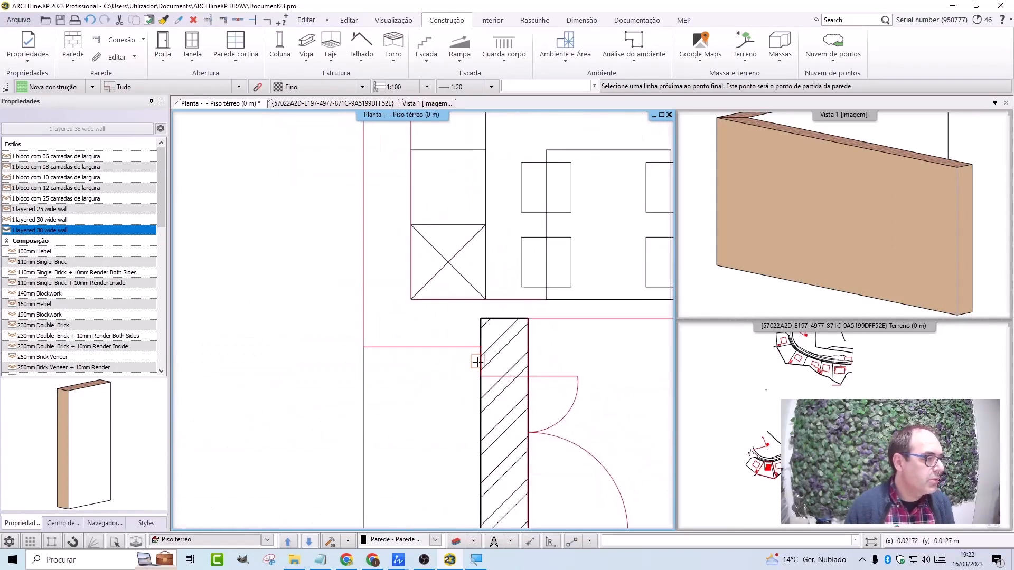
click(457, 317)
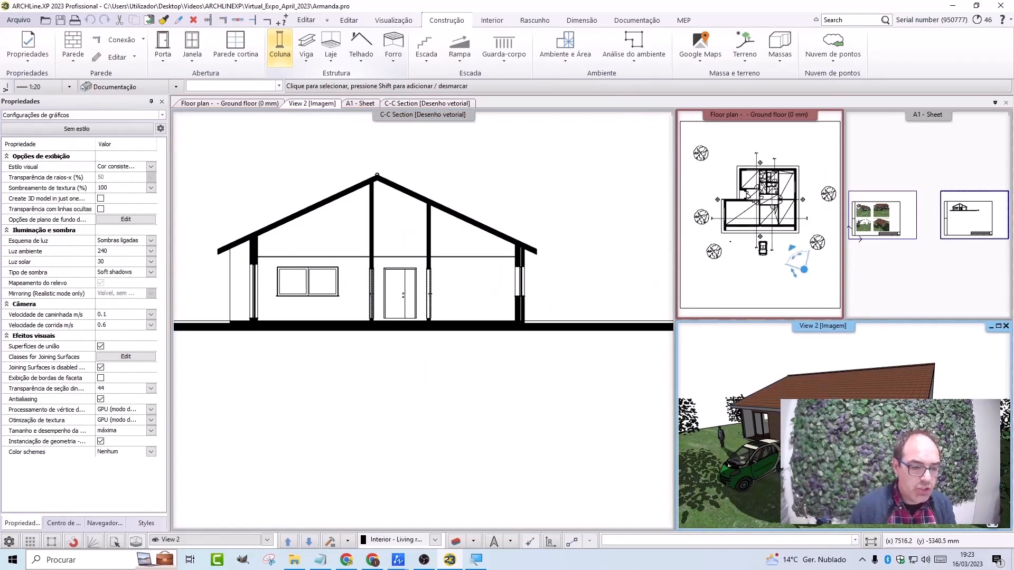
Step: Activate the Armanda project's C-C section view and zoom to the roof-to-wall junction
click(311, 103)
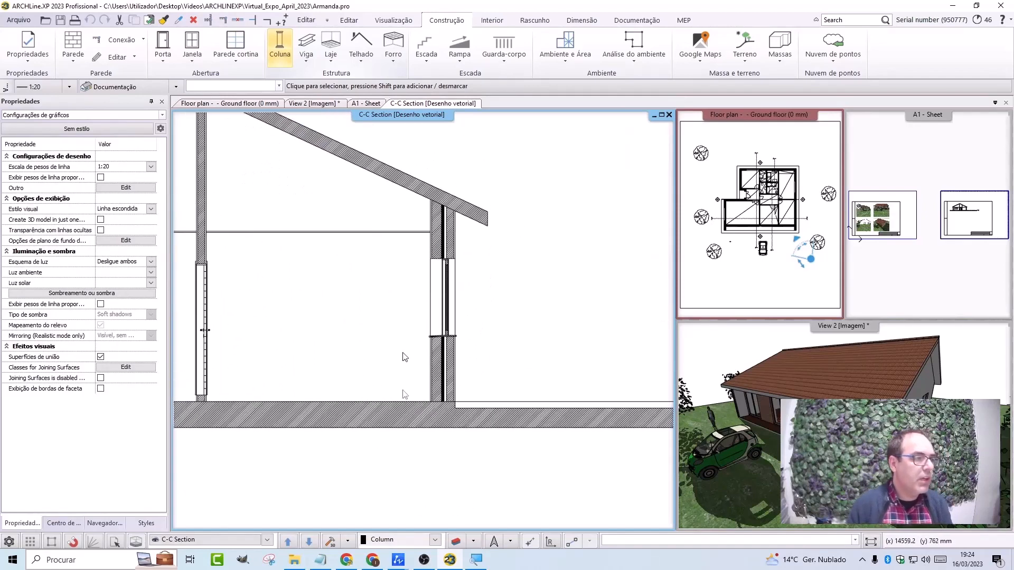
mouse_move(401, 219)
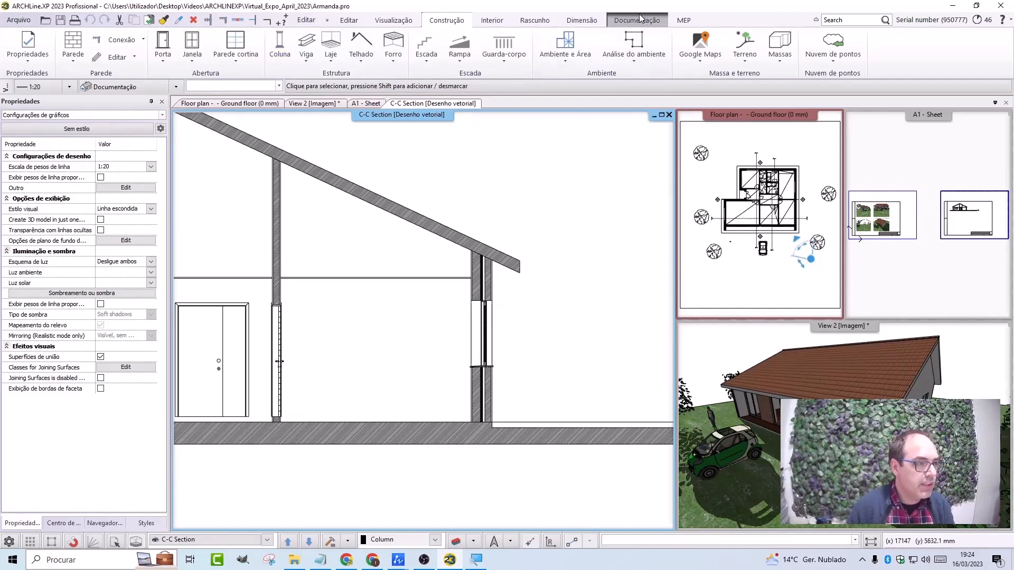
Step: From Documentação, start a Retângulo callout around the eaves in the C-C section
click(636, 19)
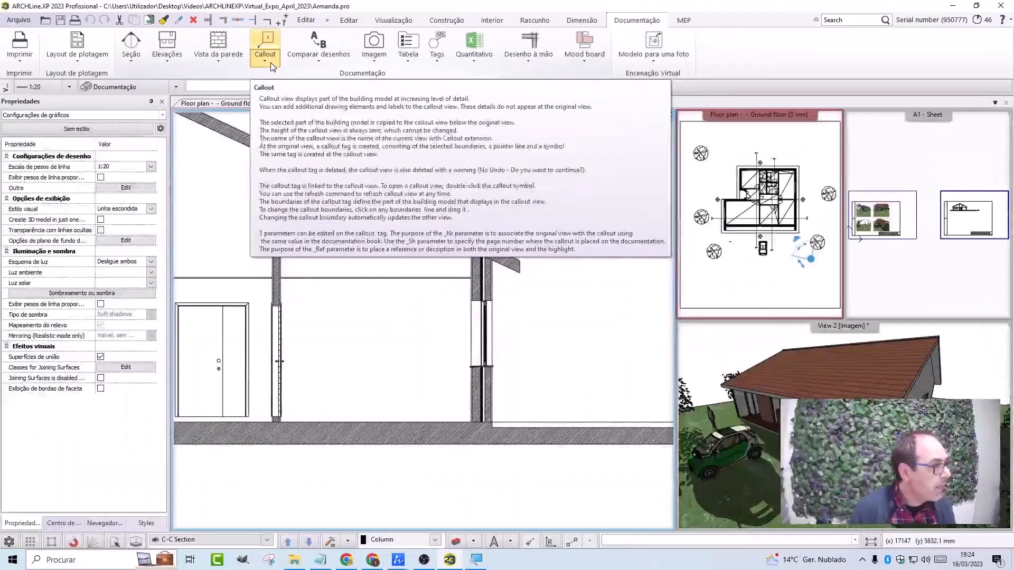
click(264, 47)
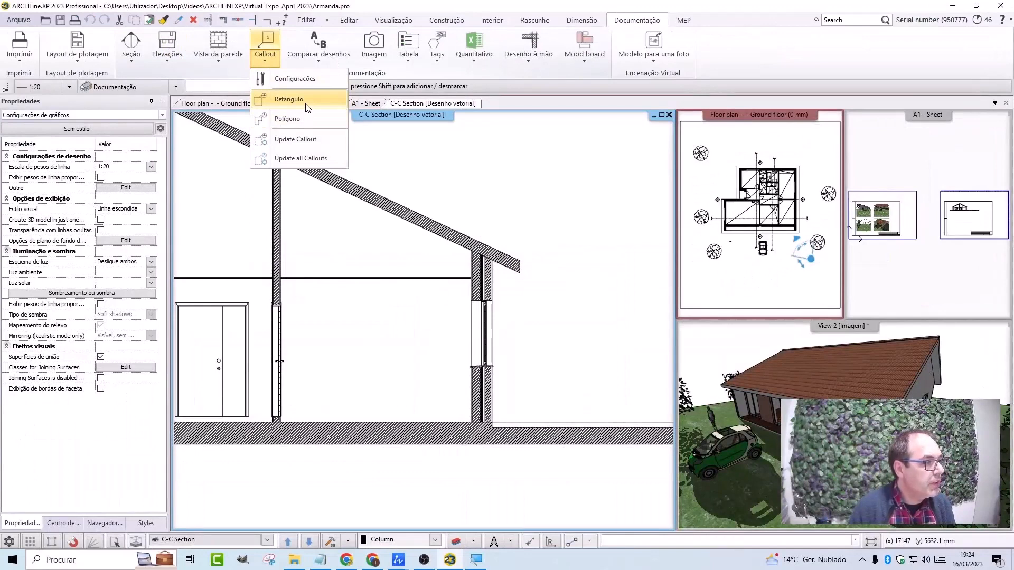
click(288, 99)
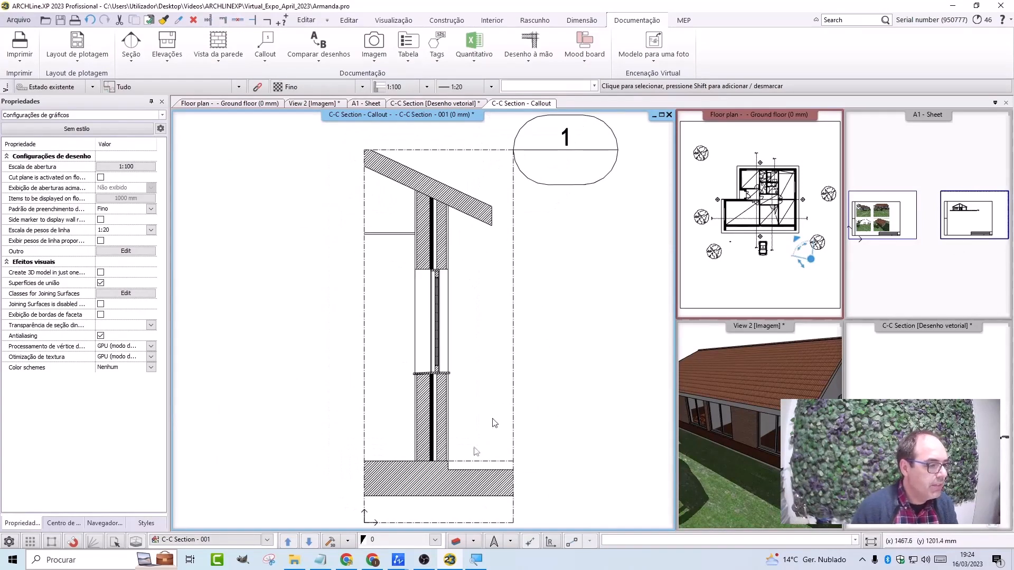
mouse_move(399, 559)
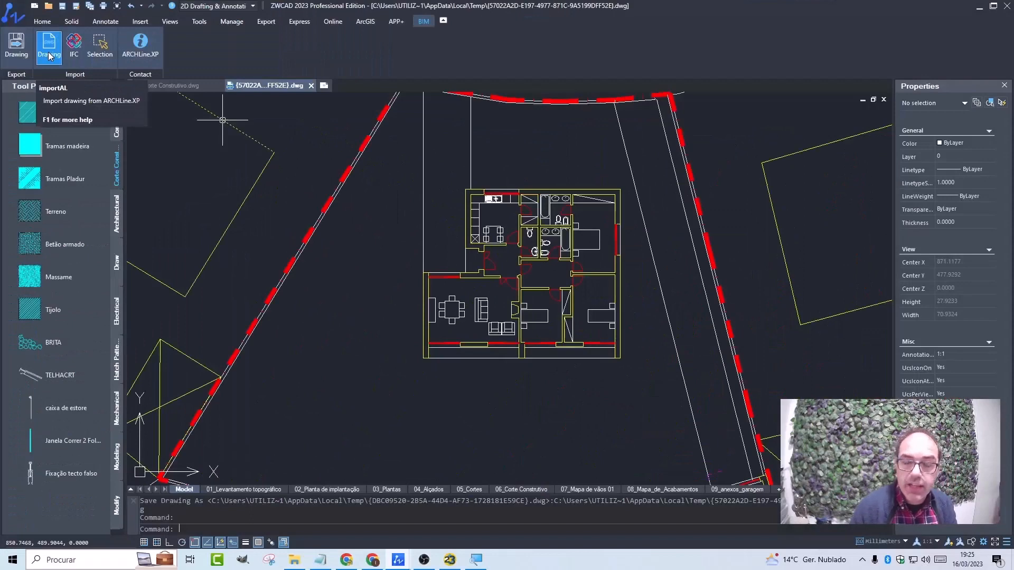
Step: Import the callout detail from ARCHLine.XP via the BIM tab's Import Drawing
click(450, 560)
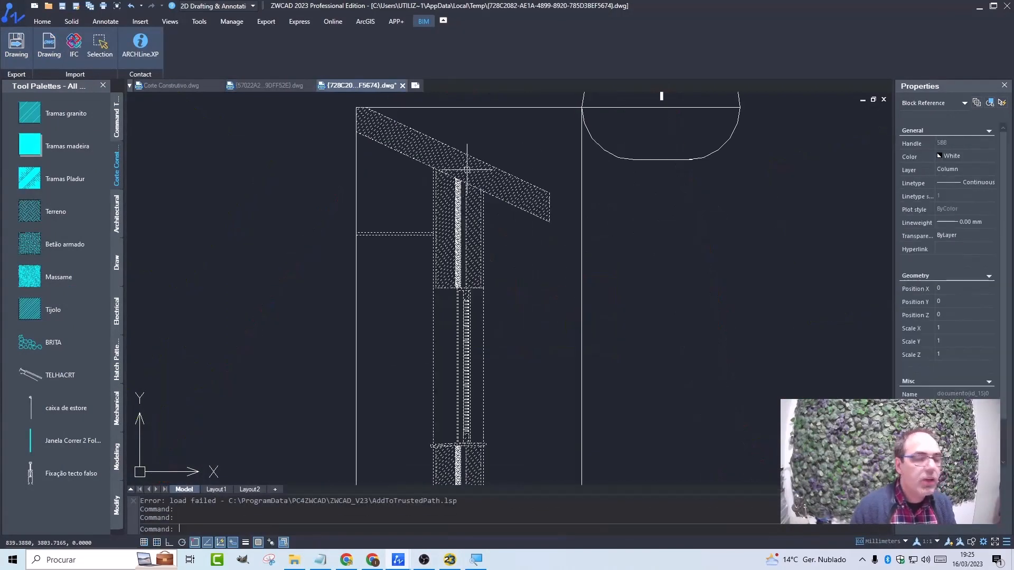
key(Escape)
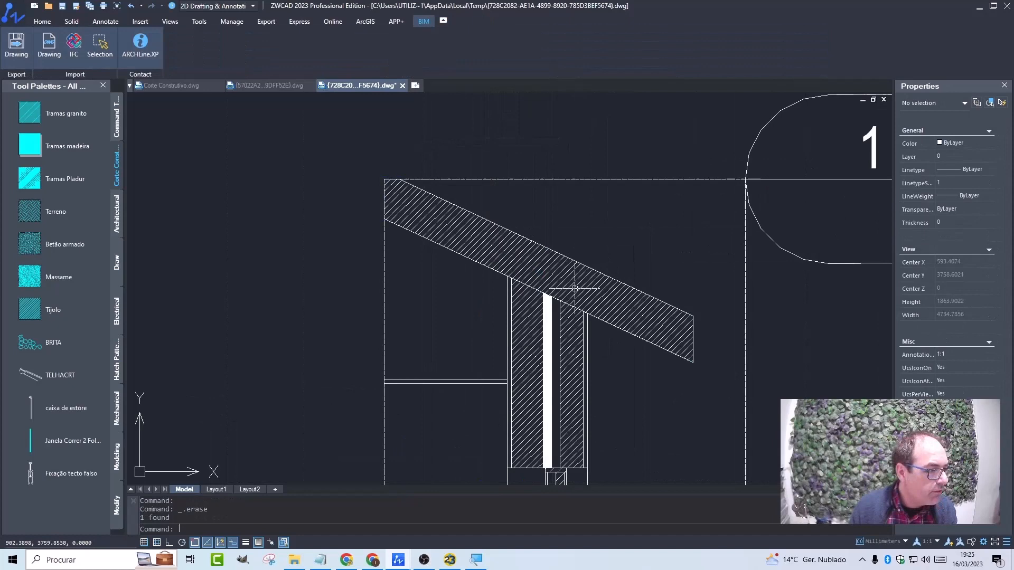
scroll(down, 3)
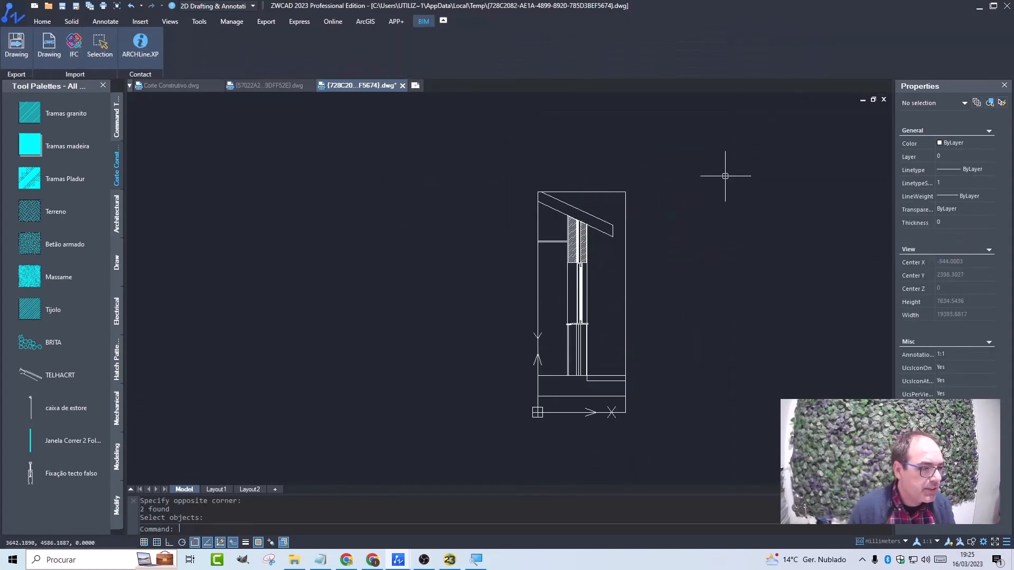
Step: Run OVERKILL on a window selection around the detail to remove duplicate lines
text(over)
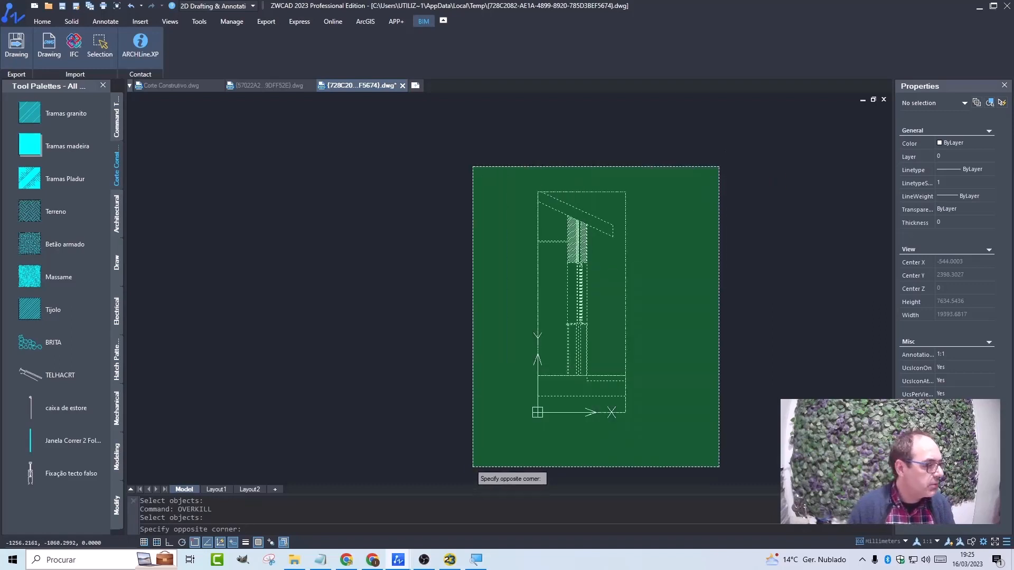
click(611, 286)
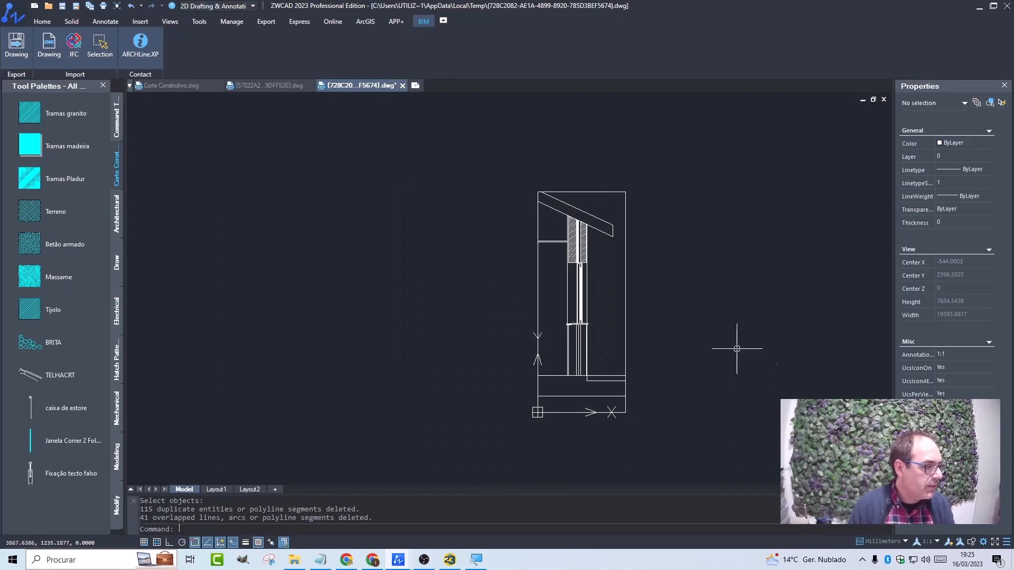
click(352, 384)
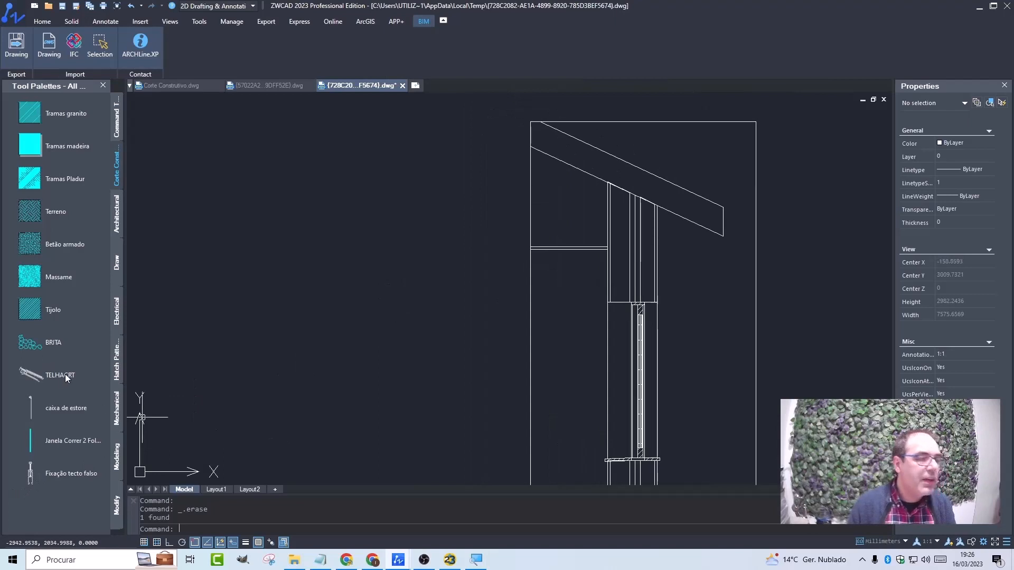
Step: Insert the TELHACRT tile, mirror it keeping the source, and align the tiles to the roof slope
click(60, 375)
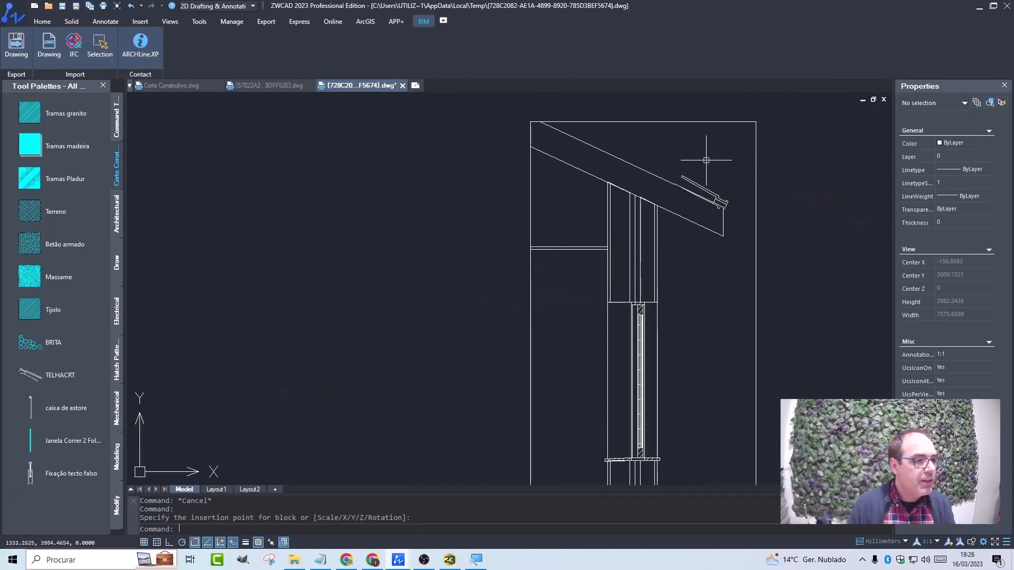
scroll(up, 3)
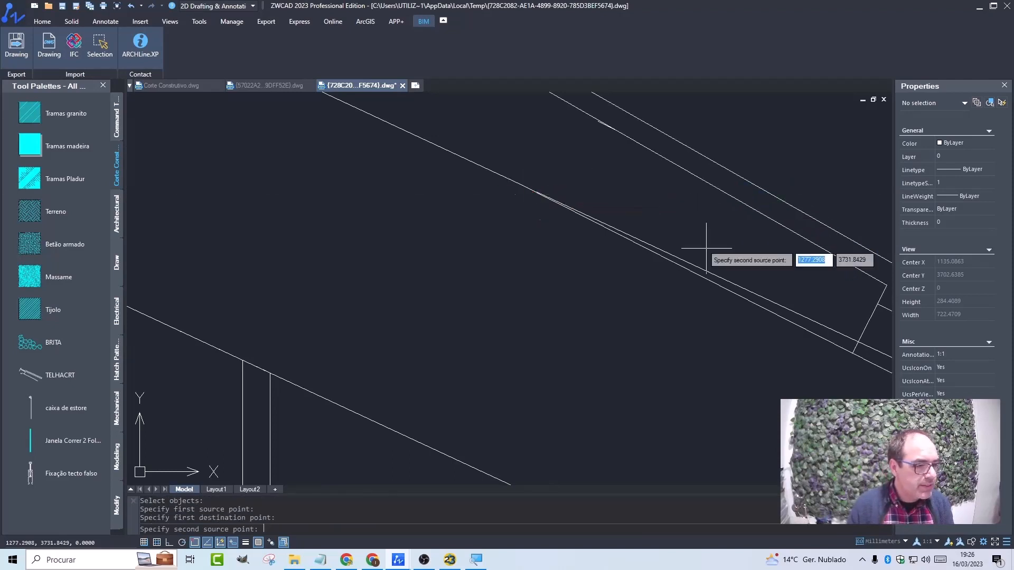
click(706, 249)
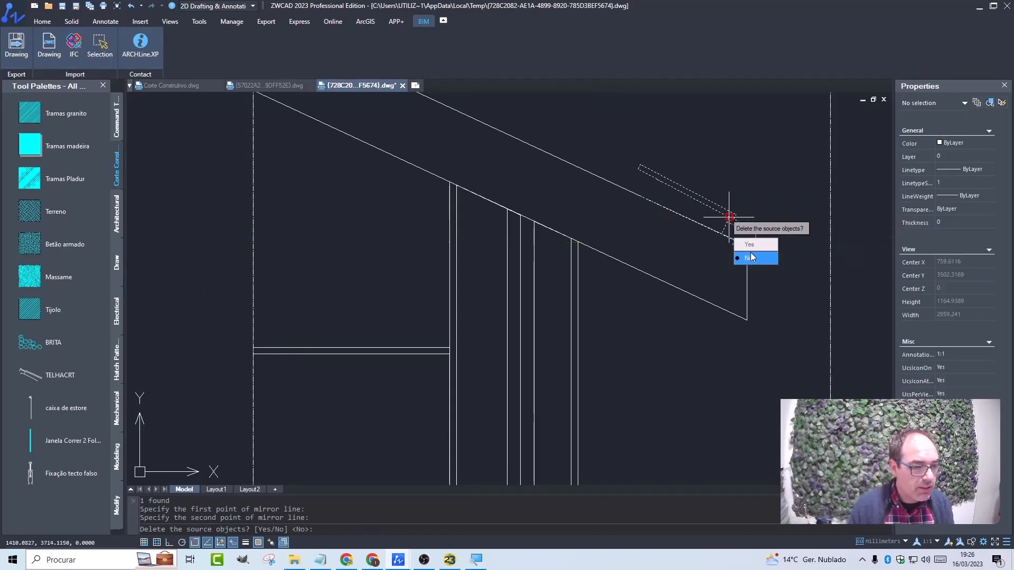
click(750, 258)
text(AL)
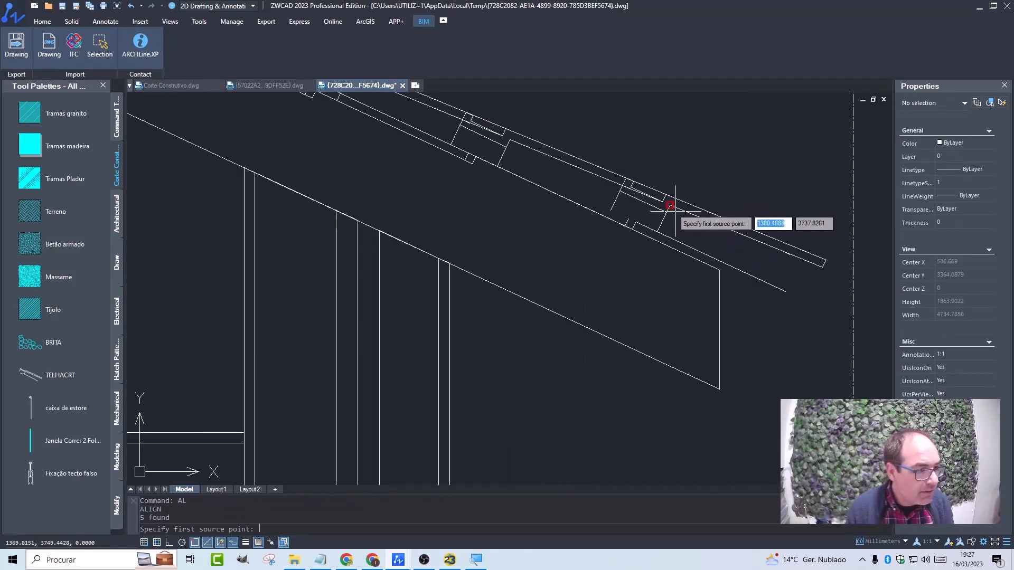
click(671, 206)
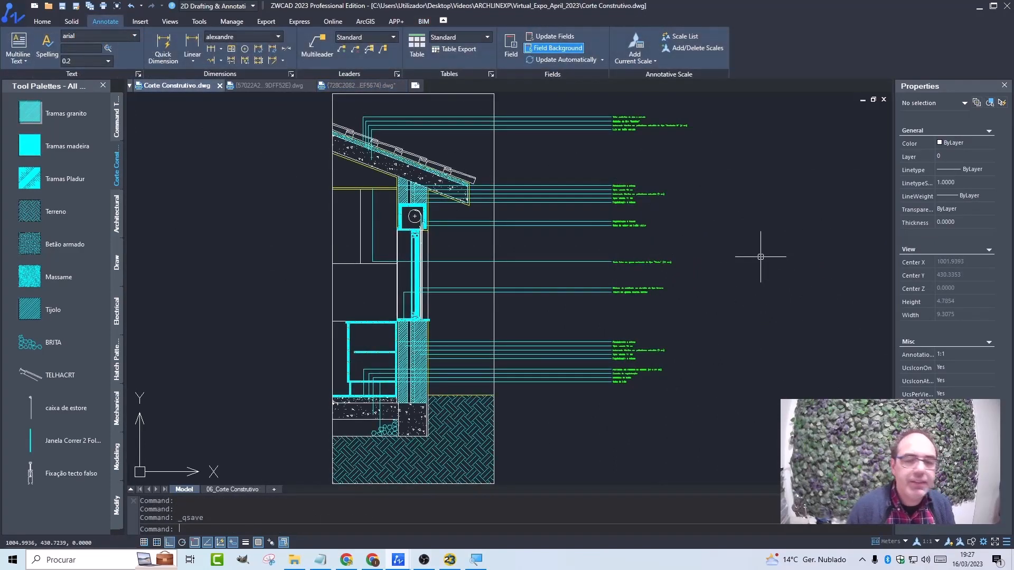
mouse_move(597, 252)
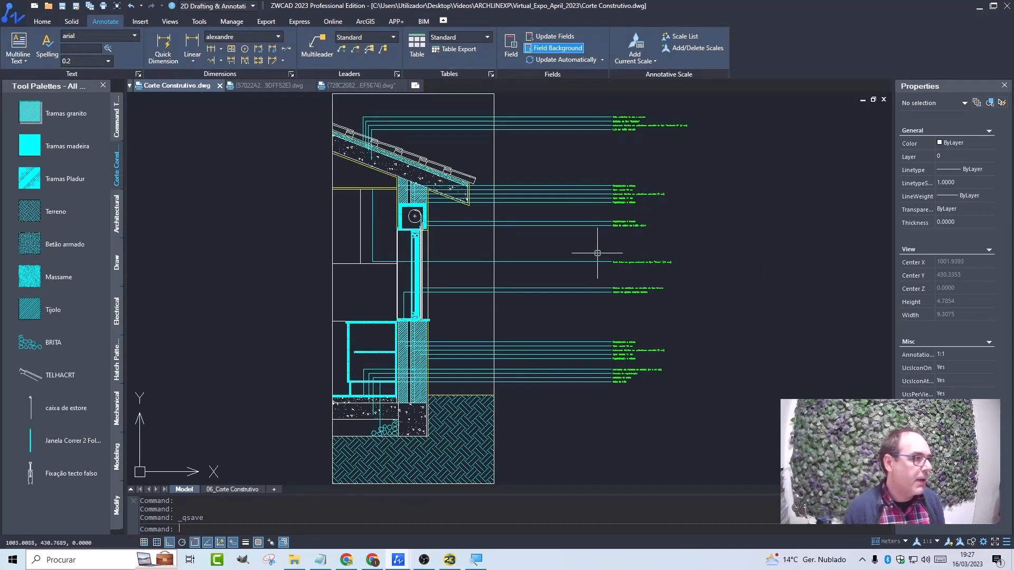
mouse_move(232, 107)
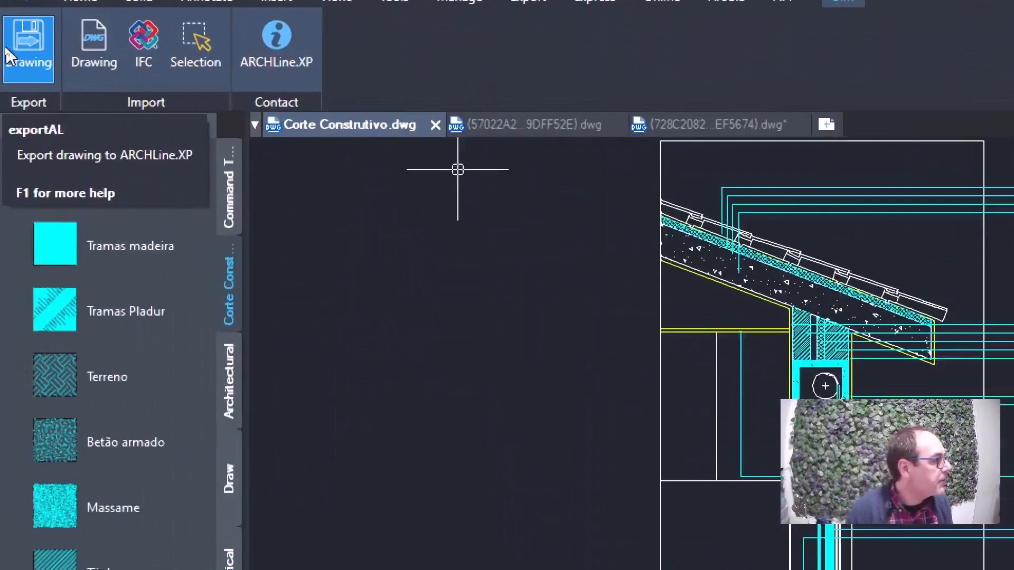
Step: Export the saved Corte Construtivo drawing from the BIM tab to ARCHLine.XP
click(28, 49)
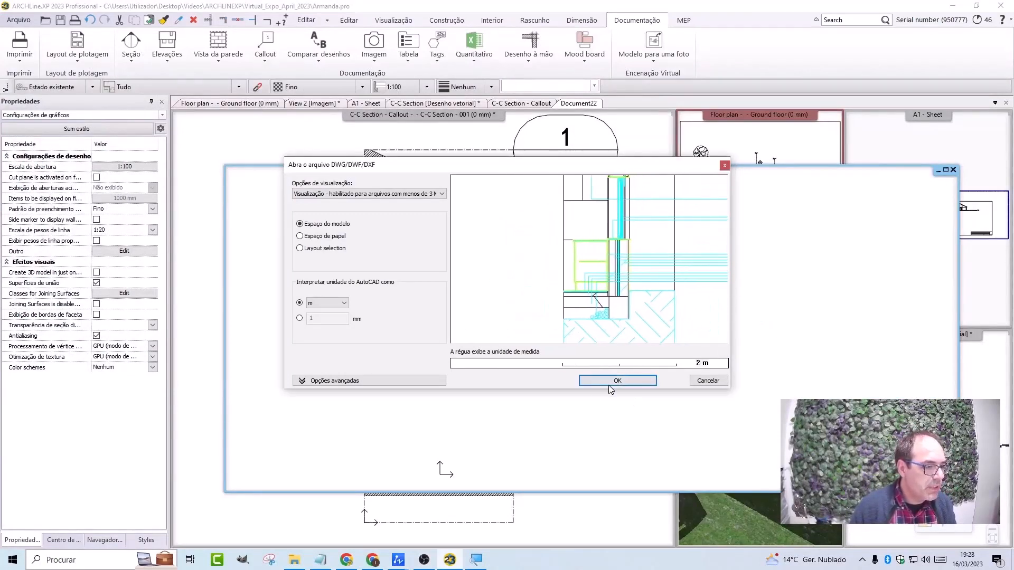
Step: Accept the Model space, metres import and rename the new view Corte Construtivo Terreno
click(616, 380)
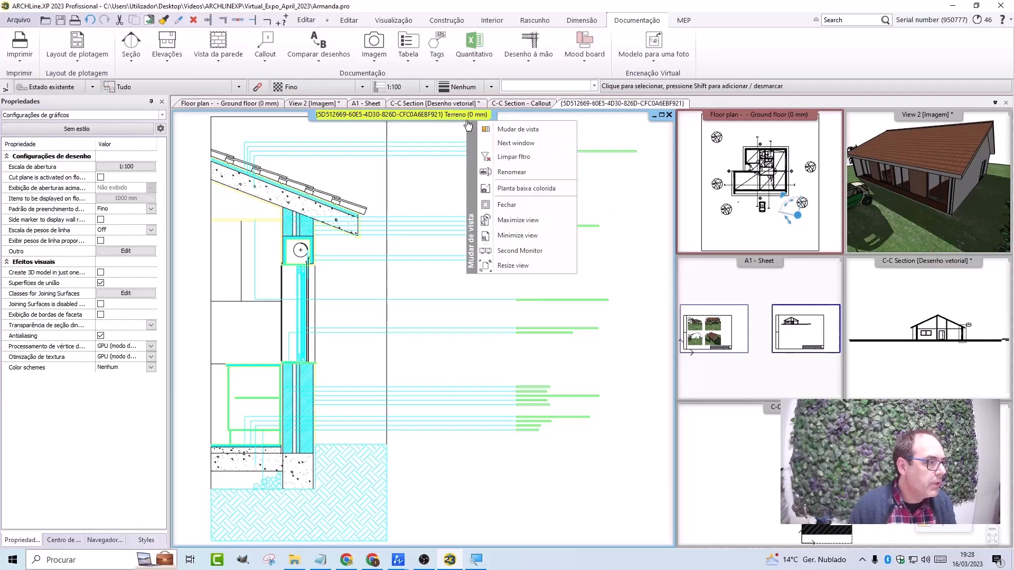
click(511, 172)
text(Corte Construtivo Terreno (0 mm))
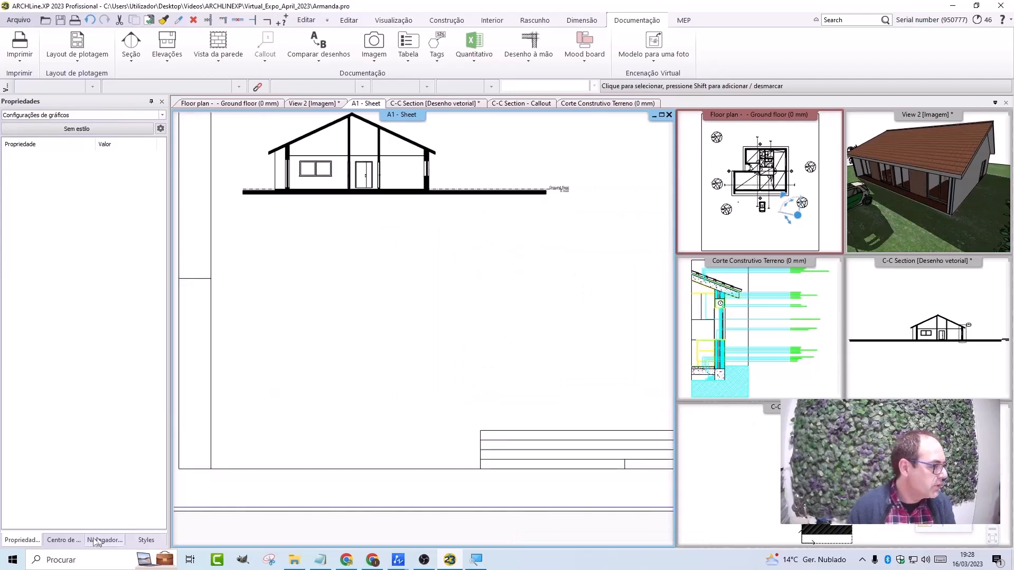
Step: Drop the section view onto A1 - Sheet at 1:20 scale and answer Sim to update it
click(105, 539)
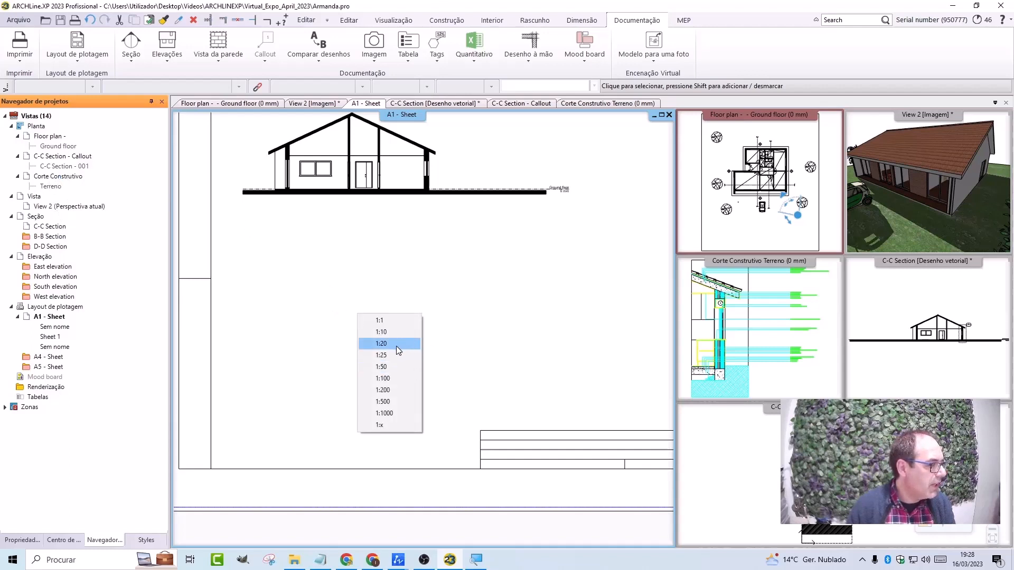
click(382, 343)
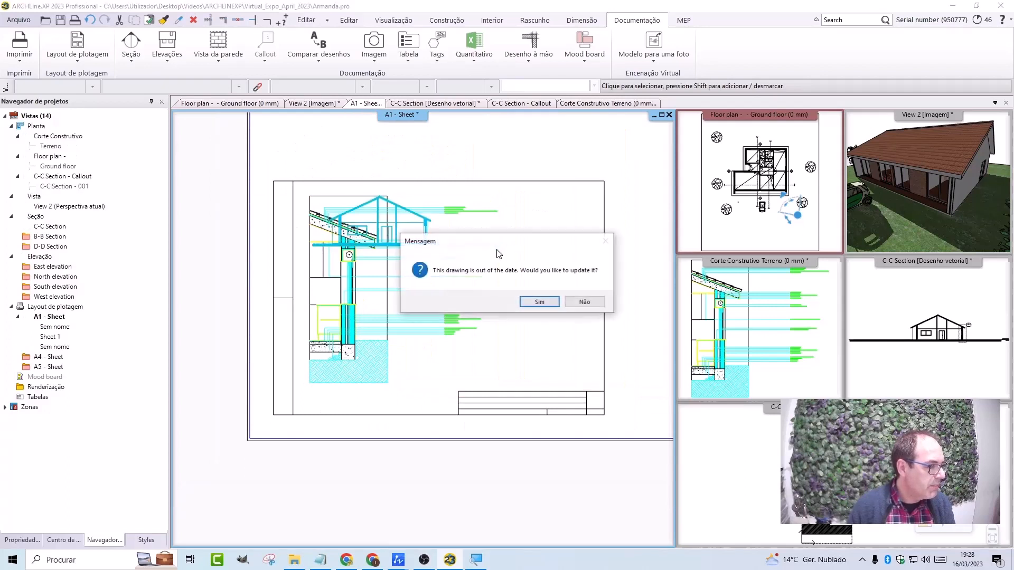
click(538, 302)
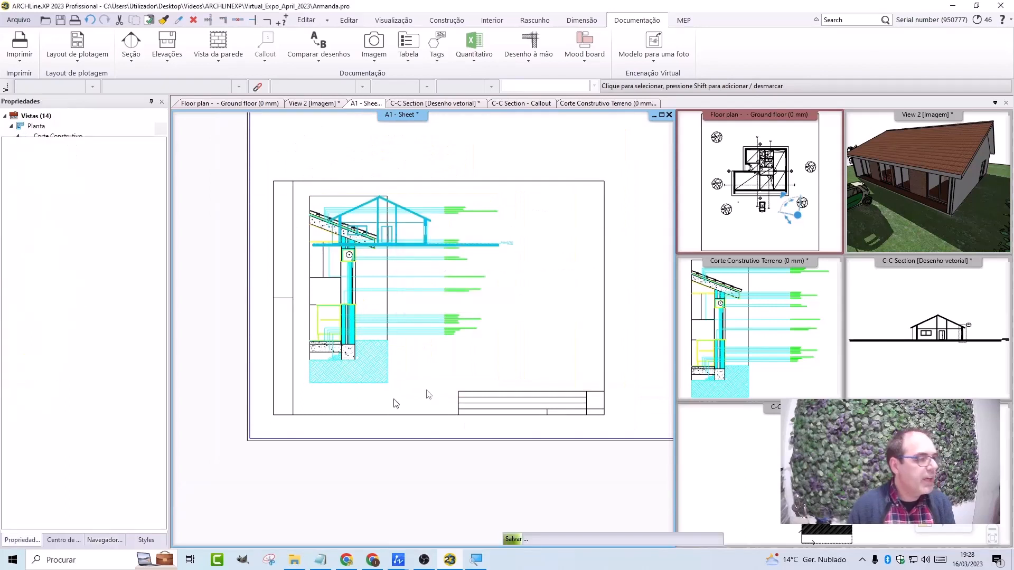
mouse_move(490, 282)
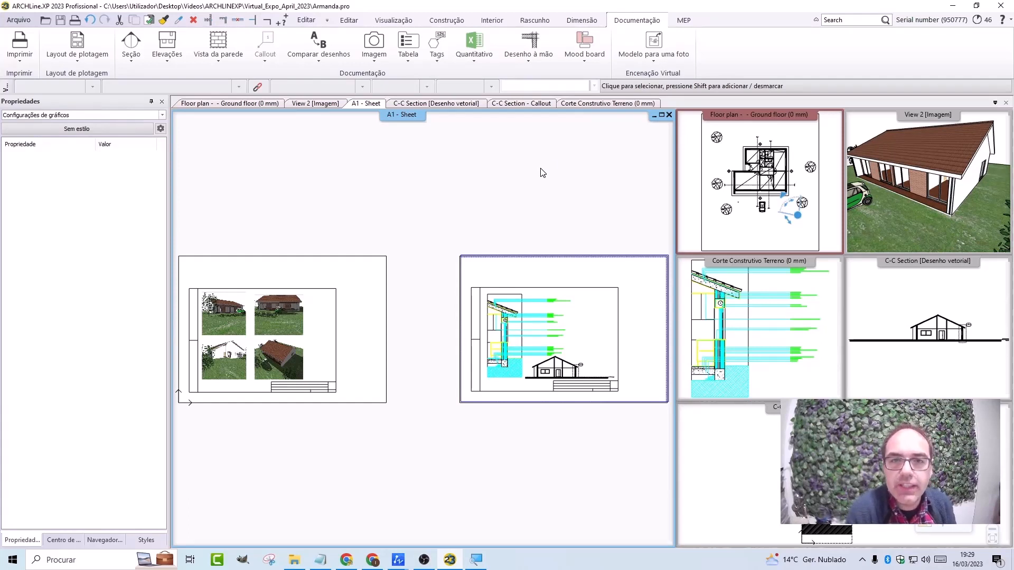
mouse_move(389, 234)
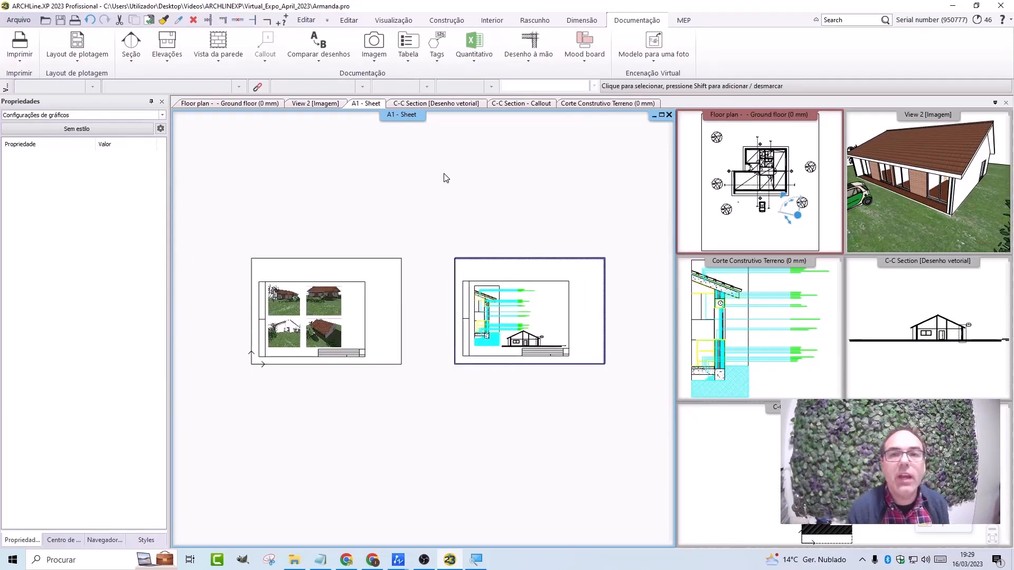
mouse_move(505, 335)
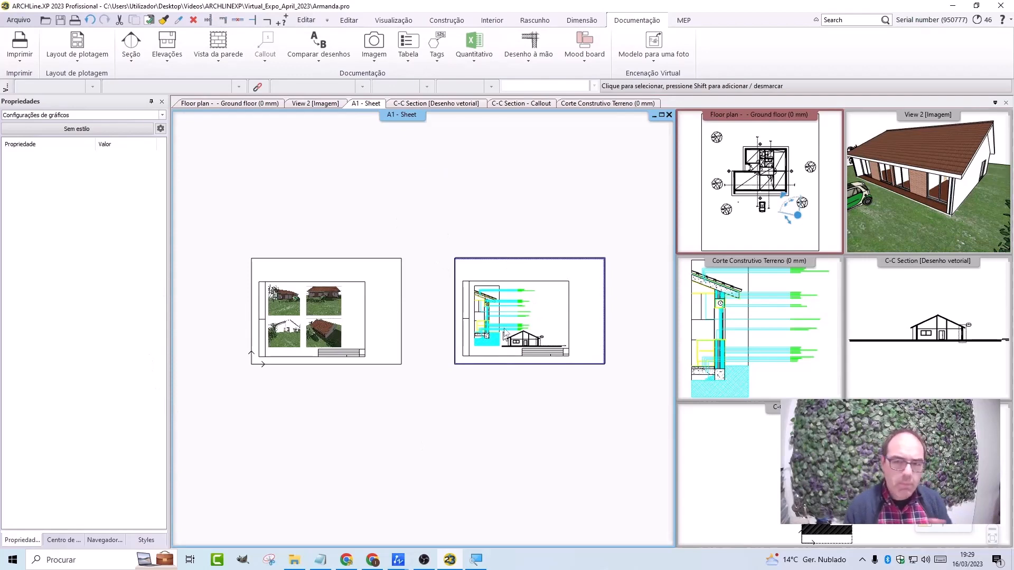
mouse_move(514, 524)
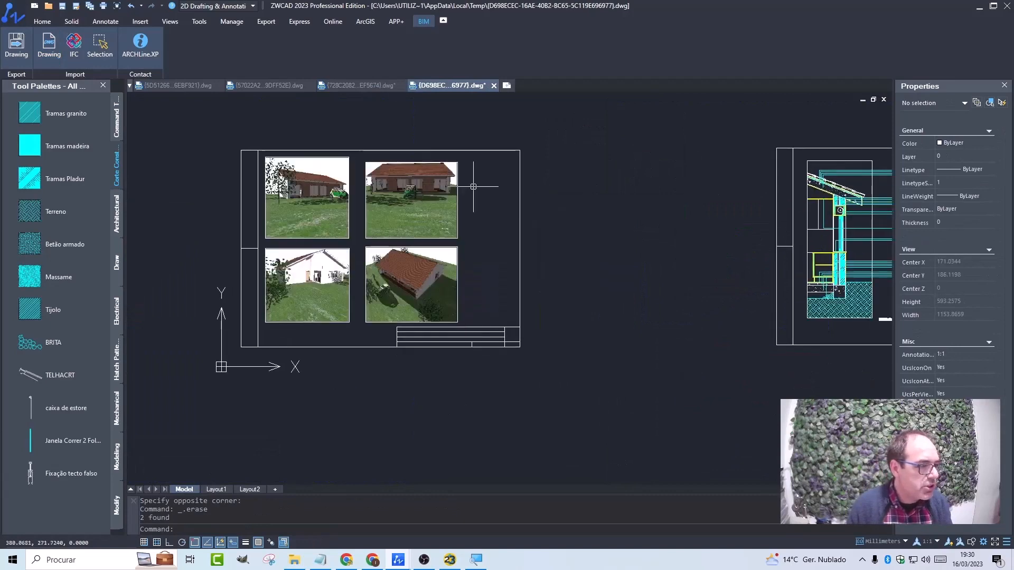
Step: Zoom out and show the Home tab's layer tools for the imported sheet drawing
scroll(down, 3)
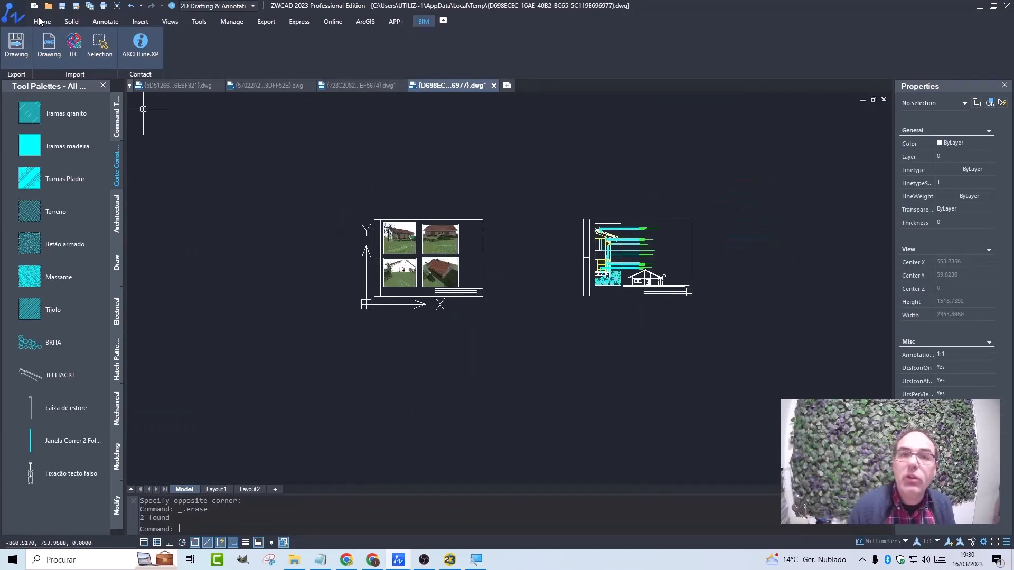
click(447, 46)
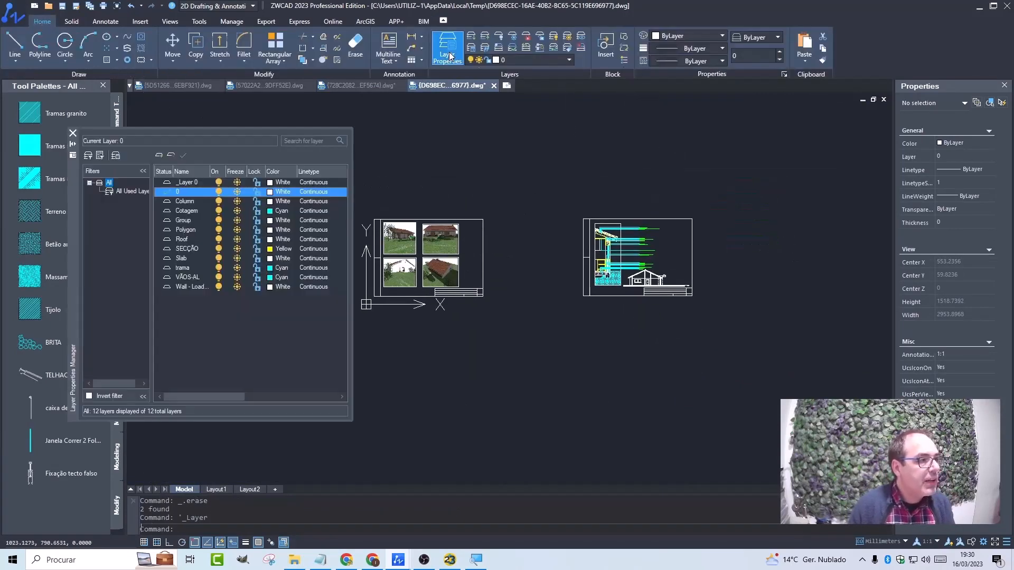
Step: Create a new layer named Impressão and set its colour to red
click(87, 156)
text(Impress)
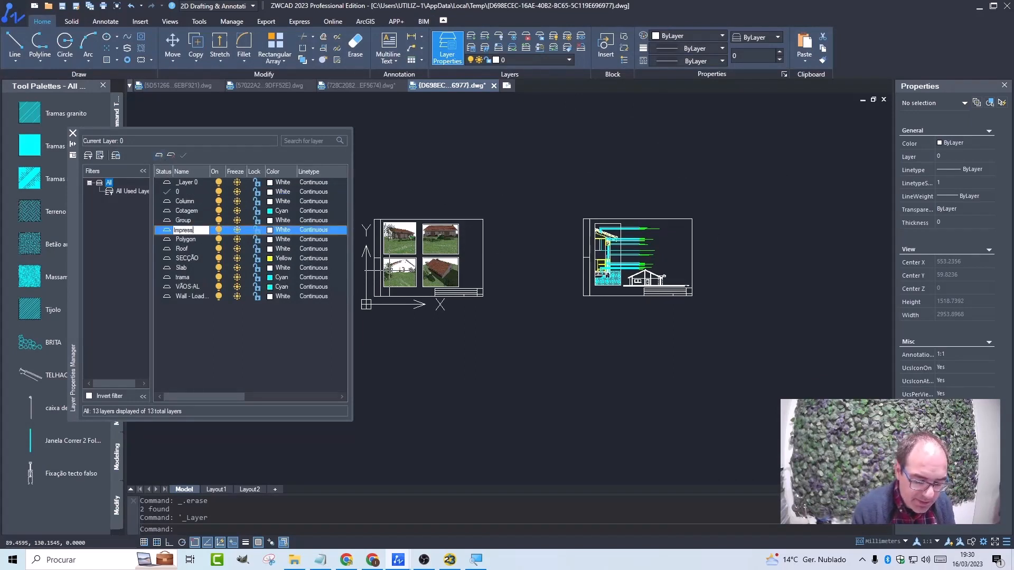
click(269, 229)
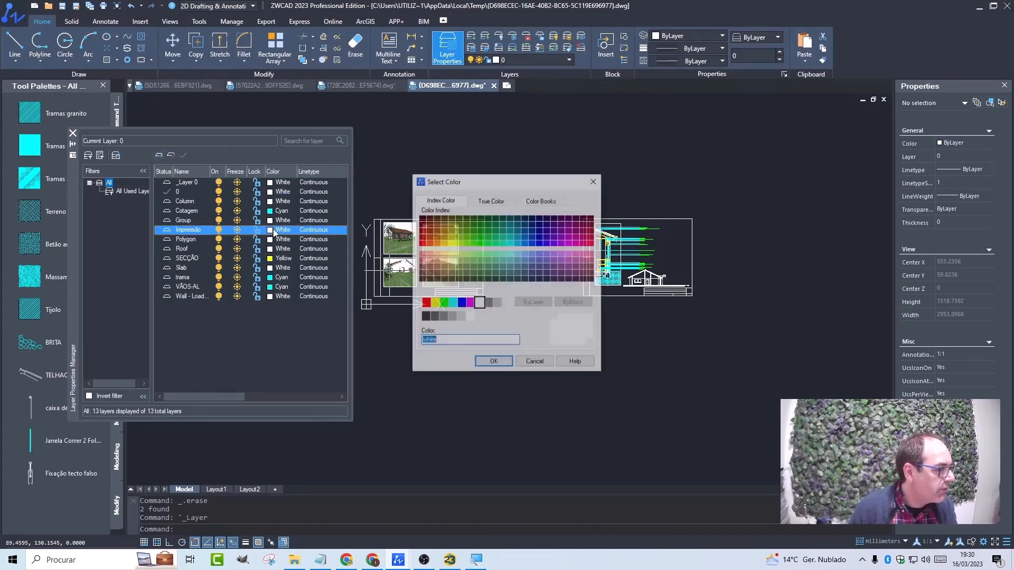
click(493, 361)
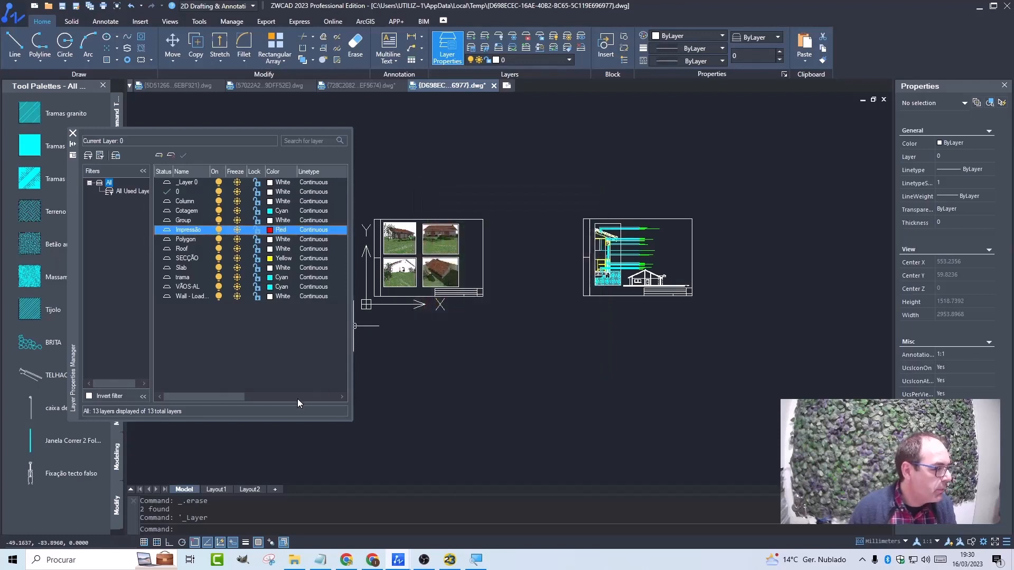
scroll(right, 3)
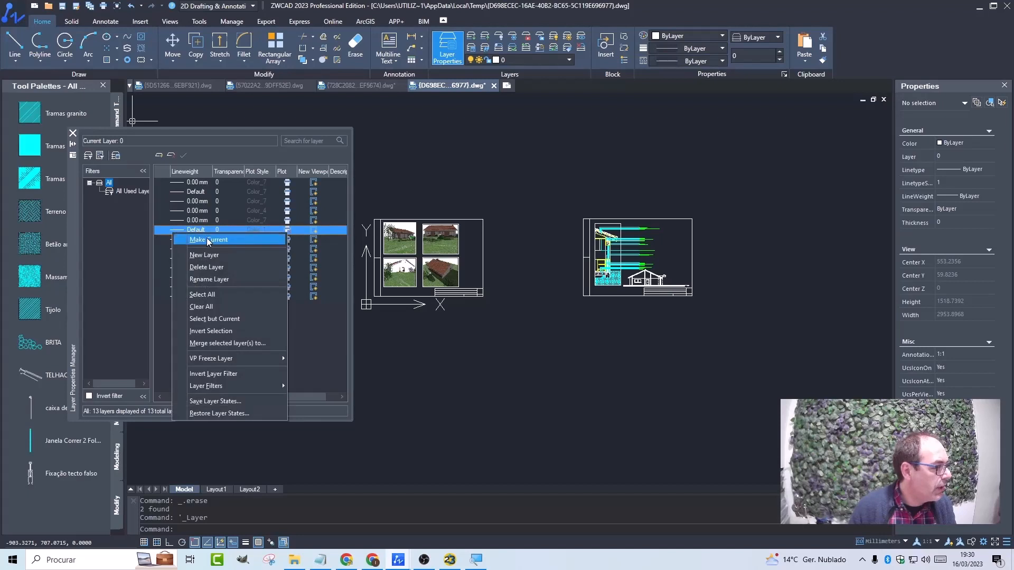
Step: Make Impressão current and start a RECTANG frame at the photo sheet's corner
click(207, 240)
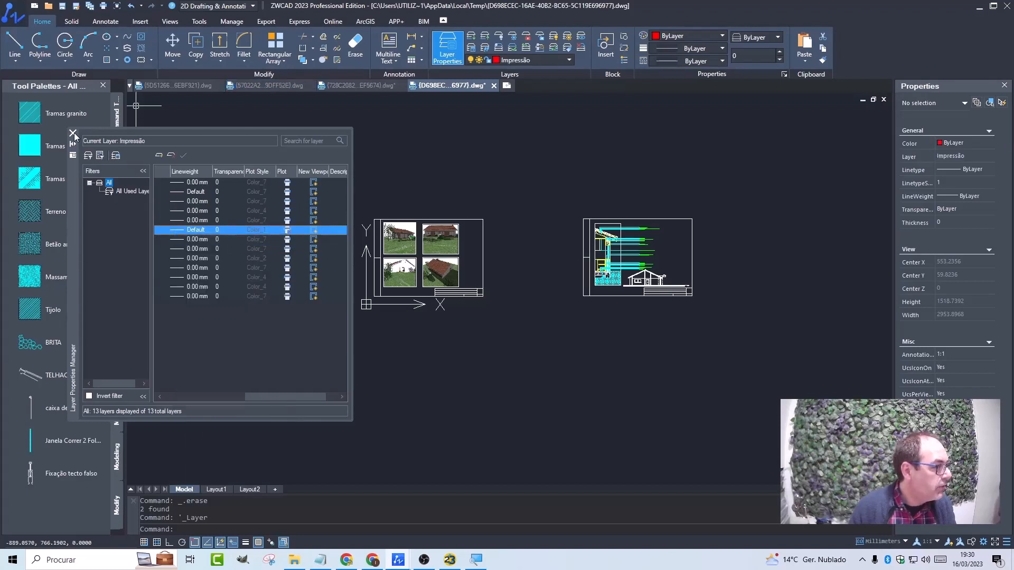
click(72, 133)
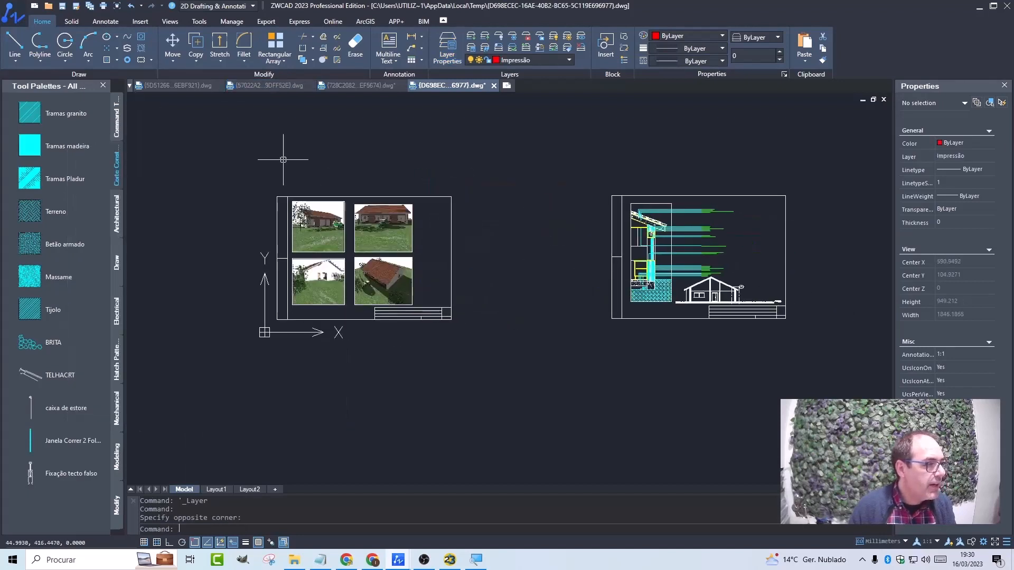
mouse_move(545, 204)
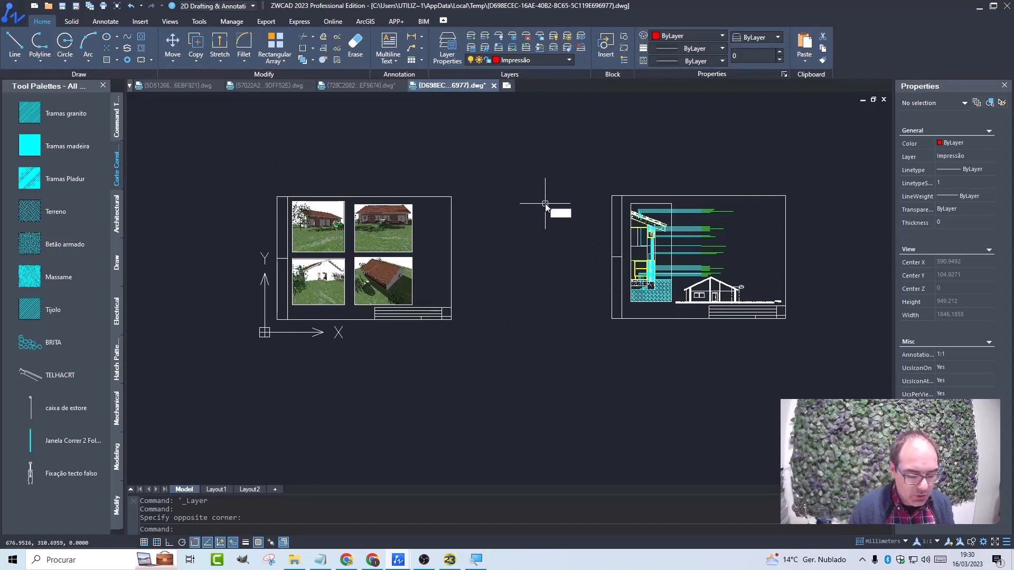
click(275, 197)
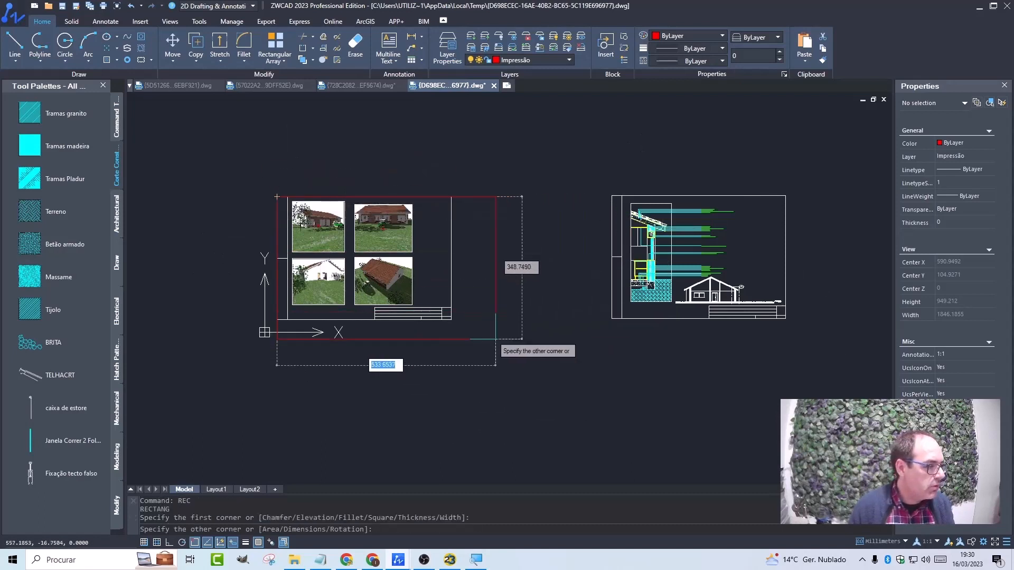
mouse_move(612, 195)
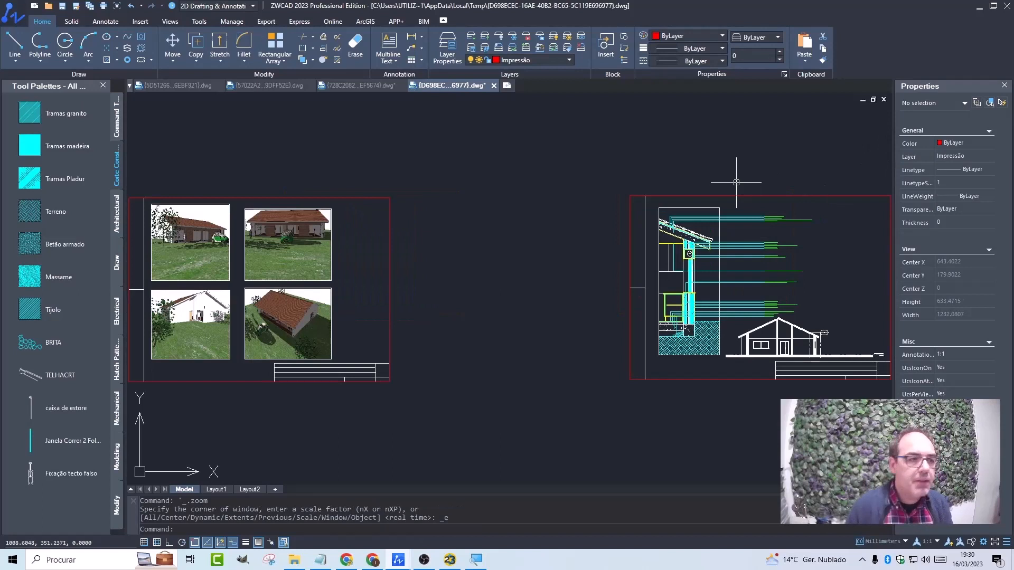
mouse_move(731, 198)
text(ZWPLOT)
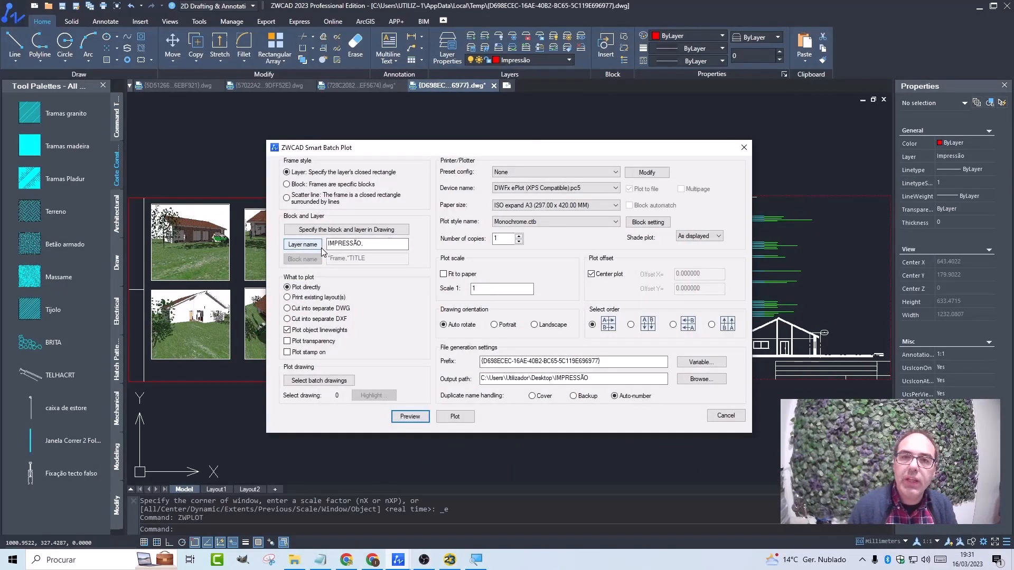
Step: Set Impressão as the Smart Batch Plot frame layer and select both framed sheets
click(301, 244)
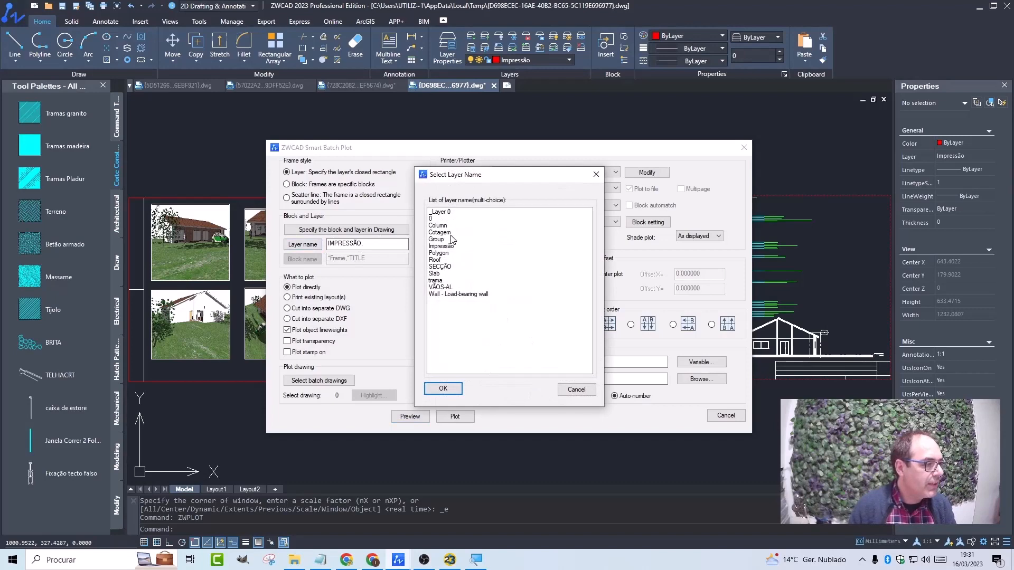
click(442, 387)
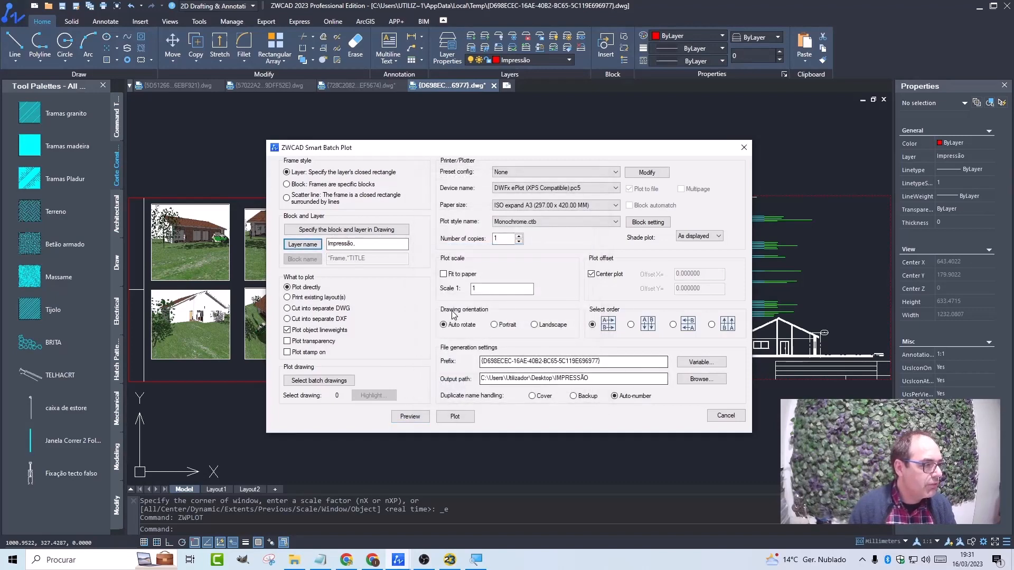
click(318, 381)
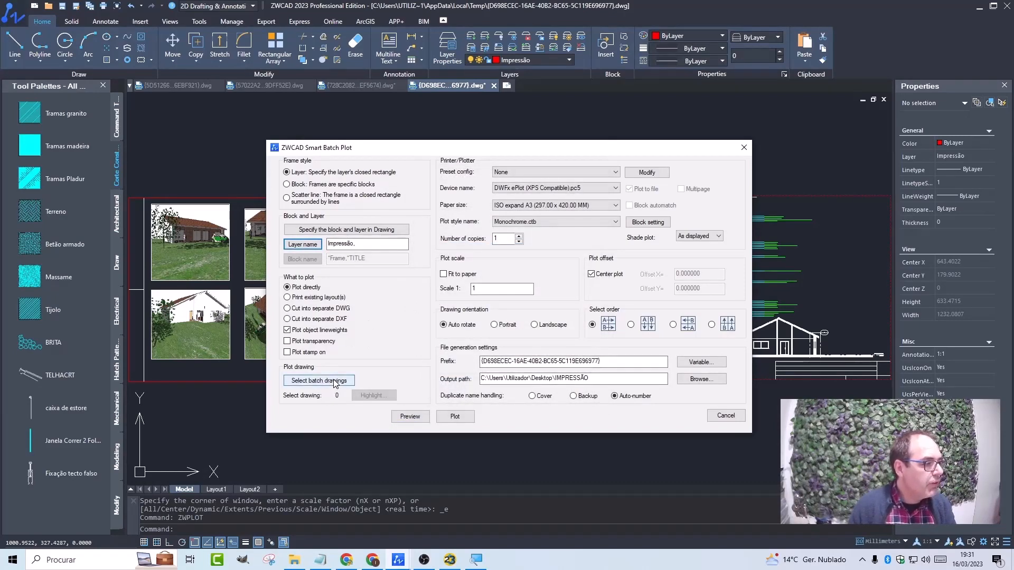
click(724, 415)
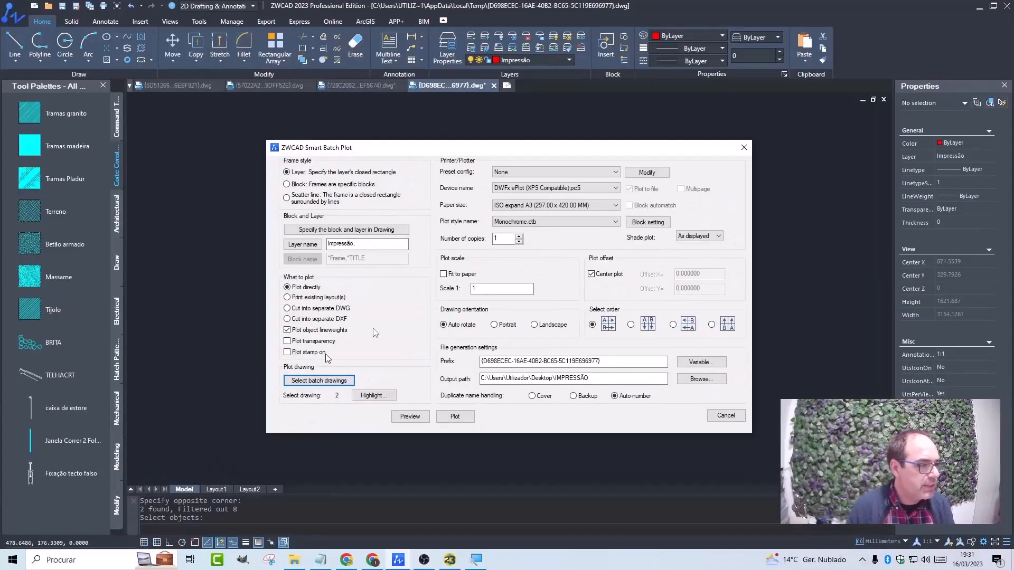
mouse_move(554, 205)
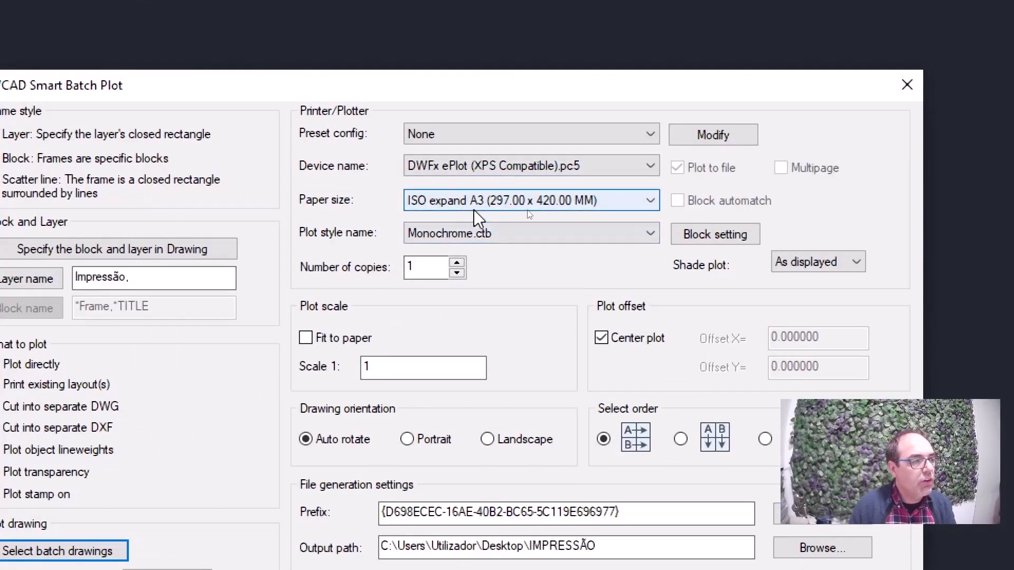
Step: Keep Monochrome.ctb as the plot style and set the output file prefix to Folhas
click(649, 233)
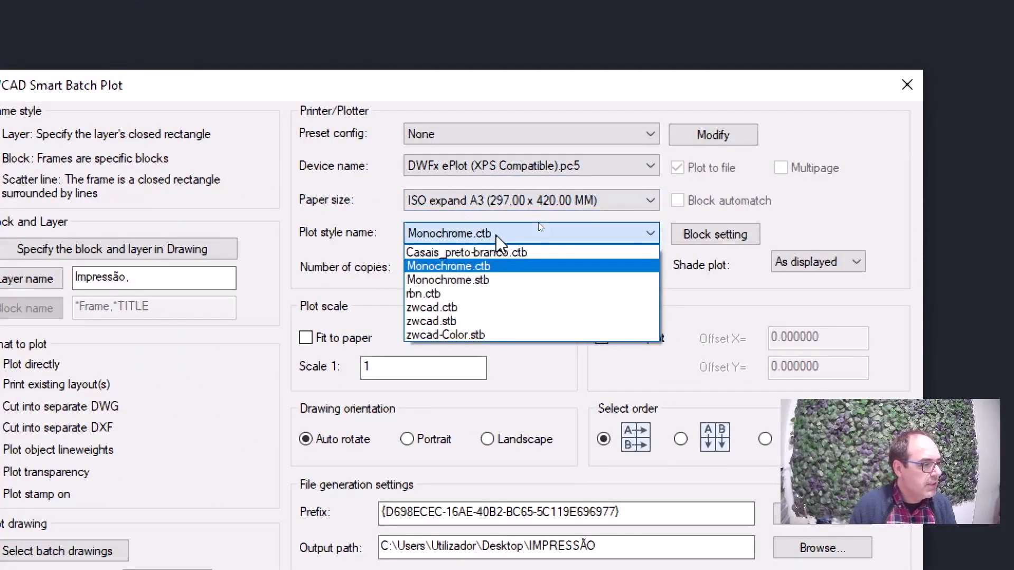
mouse_move(468, 280)
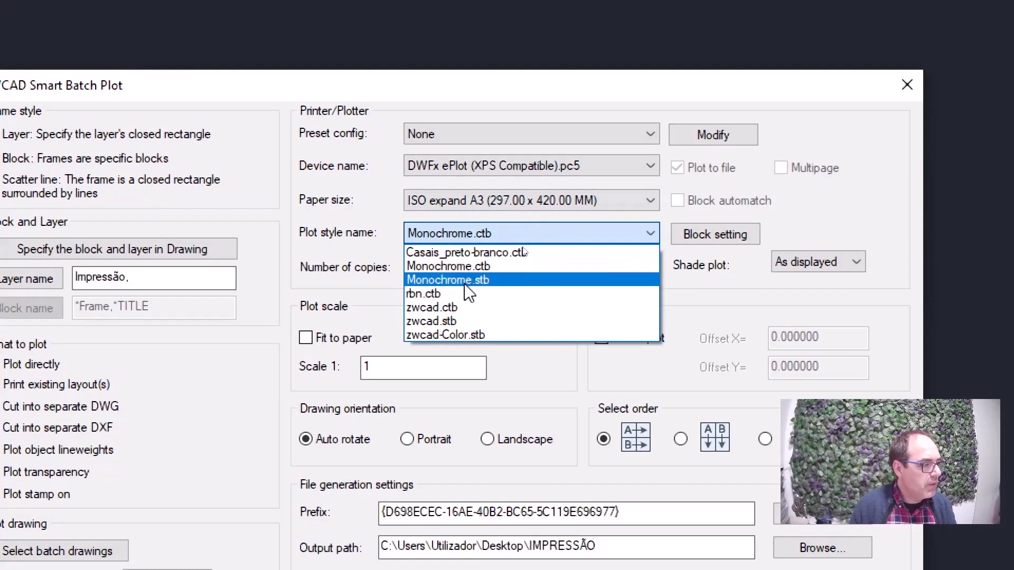
click(447, 266)
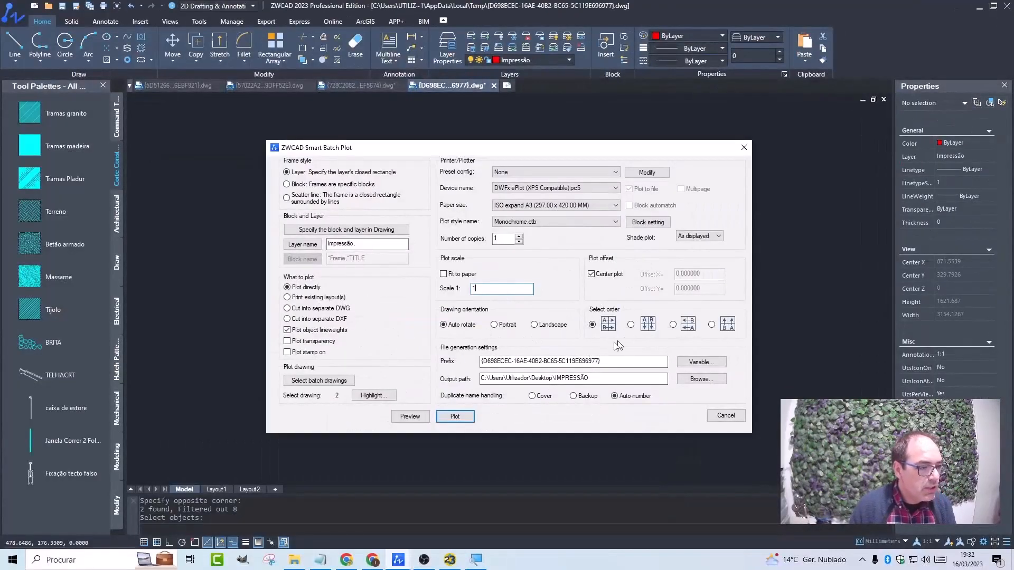
mouse_move(770, 341)
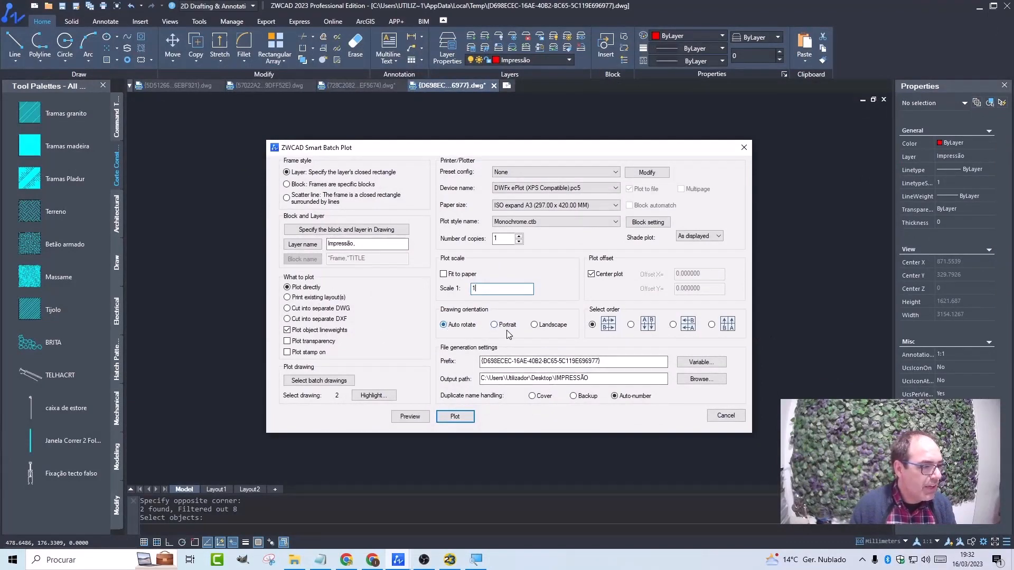
mouse_move(463, 337)
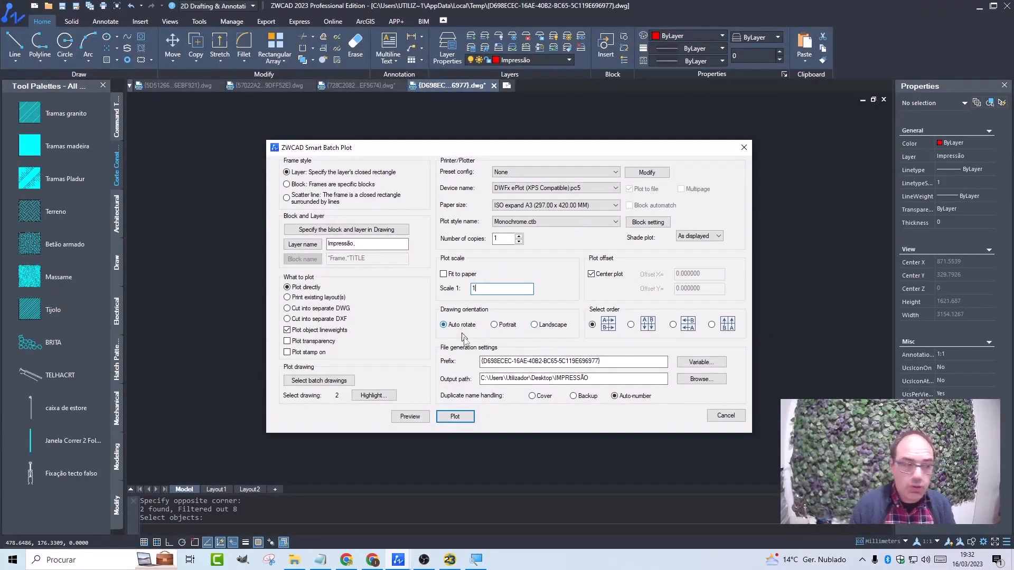
text(Folhas)
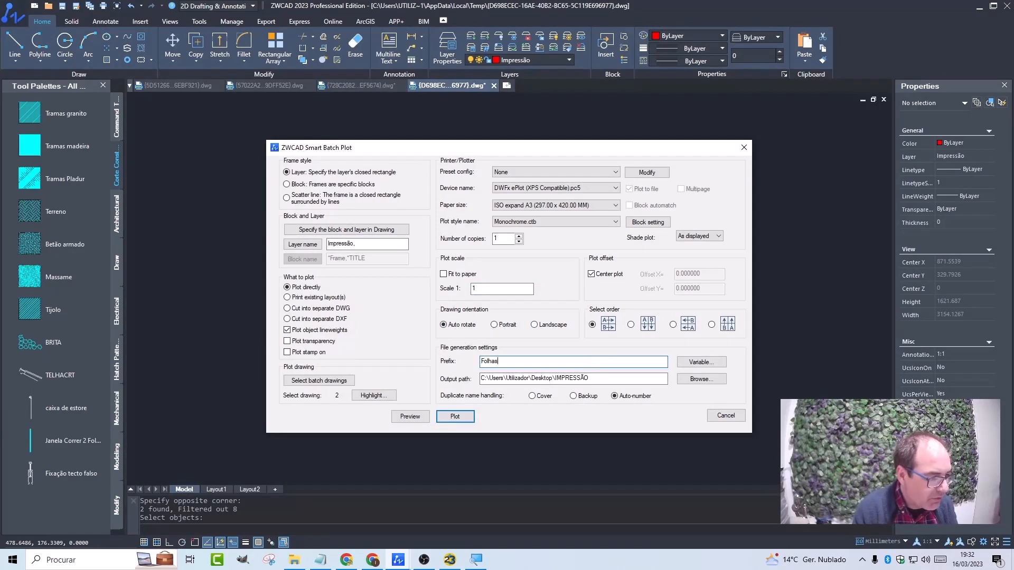
Step: Set the output path to the Virtual_Expo_April_2023 folder under Videos\ARCHLINEXP
click(700, 378)
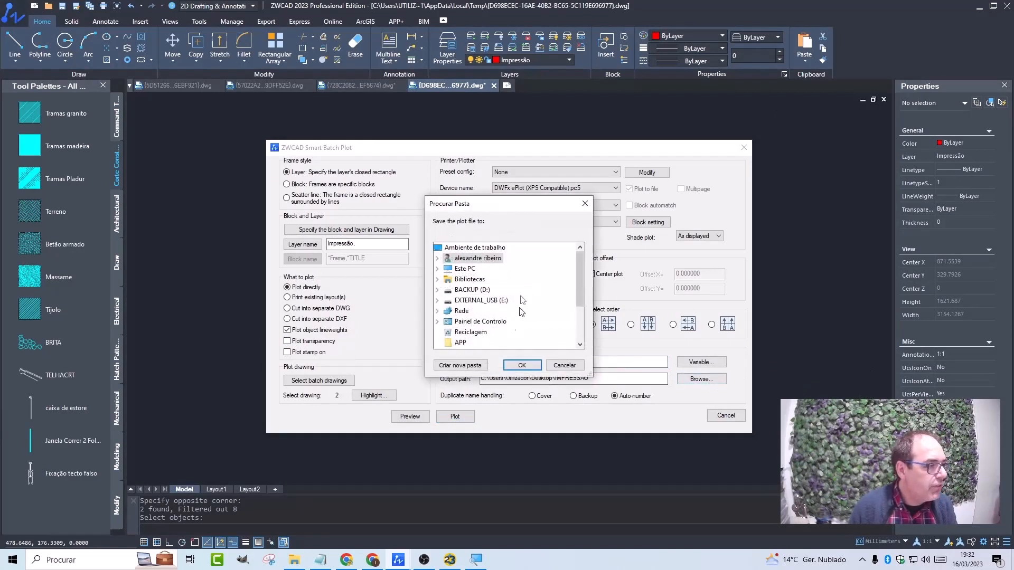
scroll(down, 3)
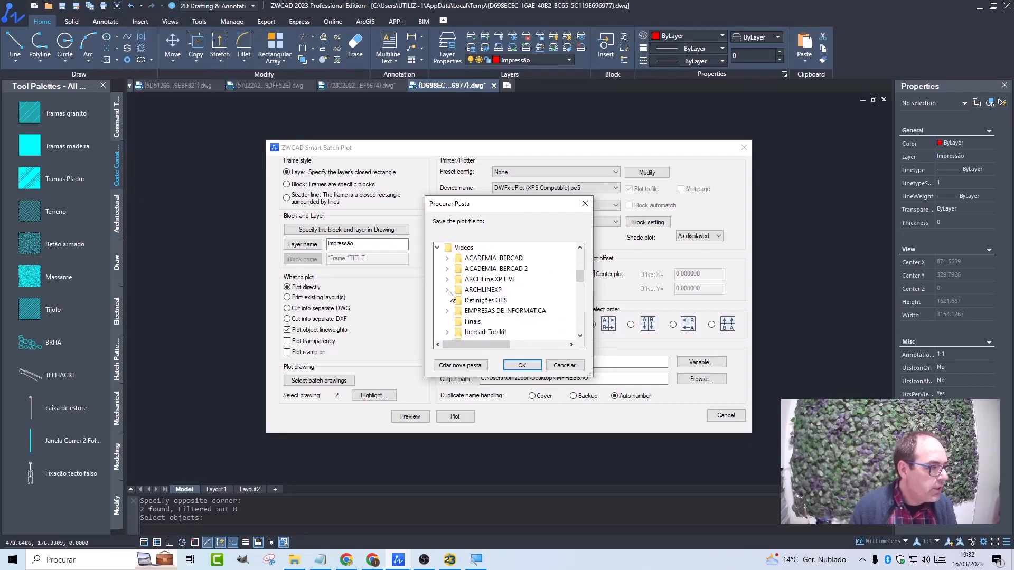
scroll(down, 3)
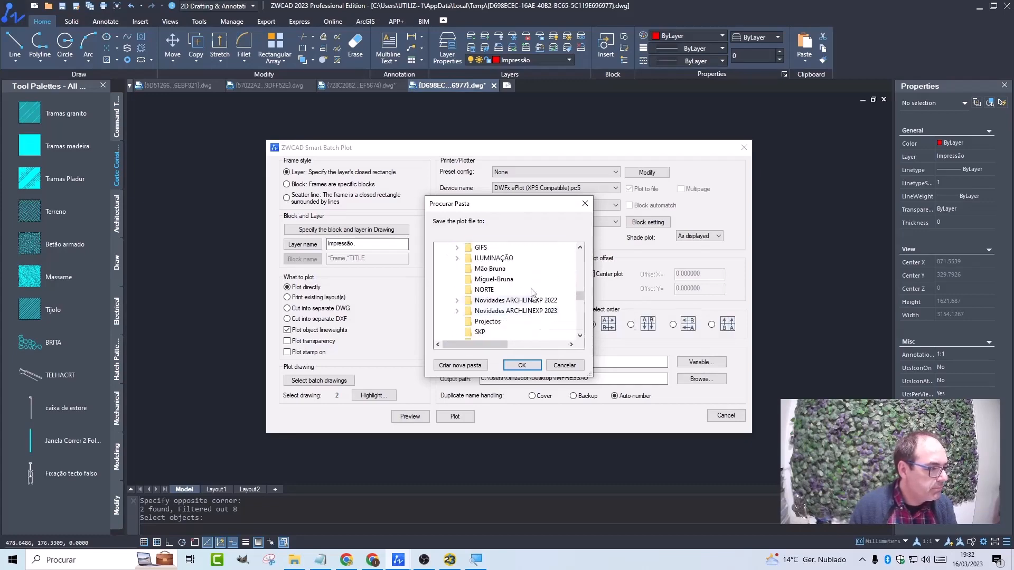
click(521, 364)
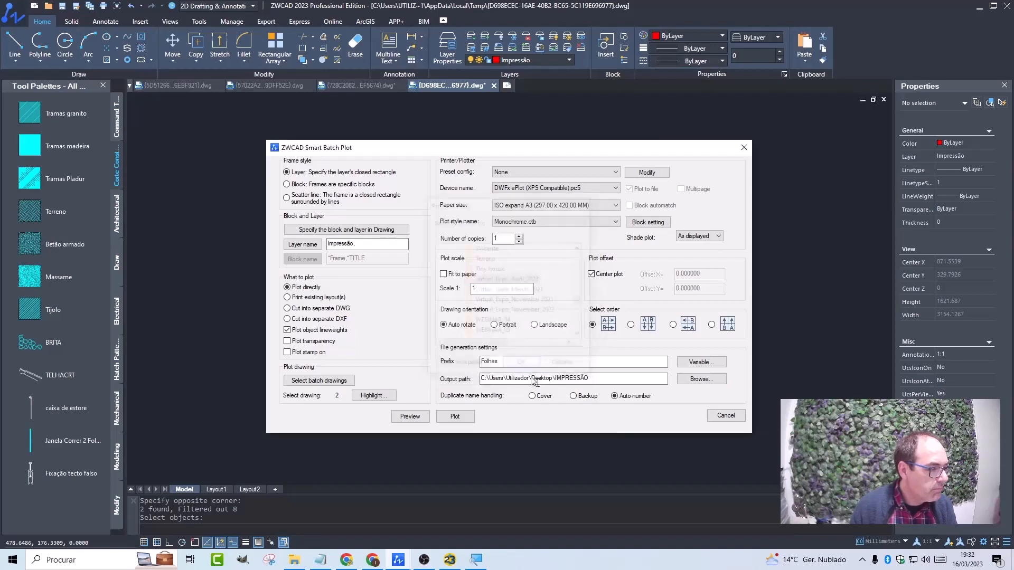
click(725, 415)
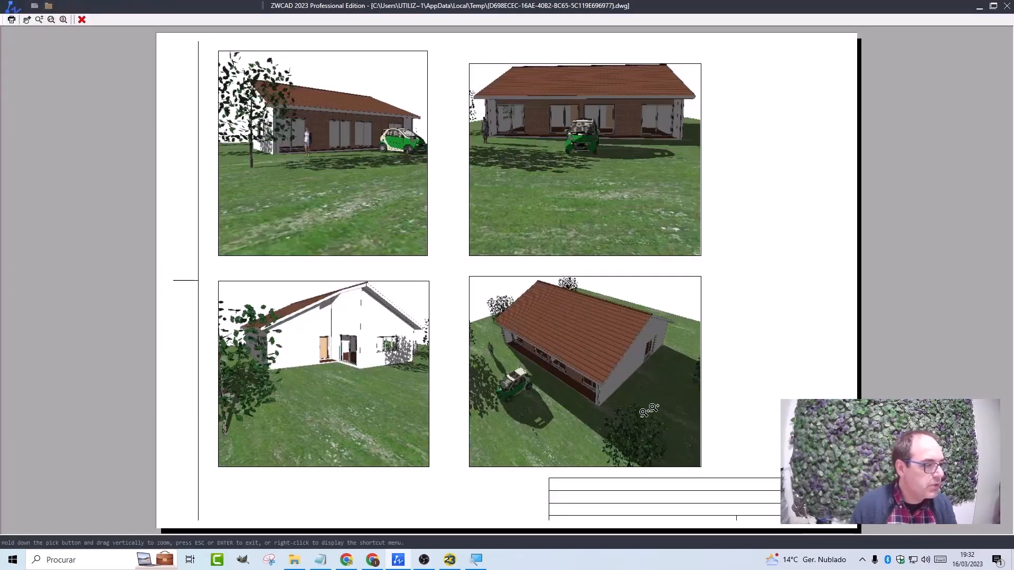
mouse_move(560, 151)
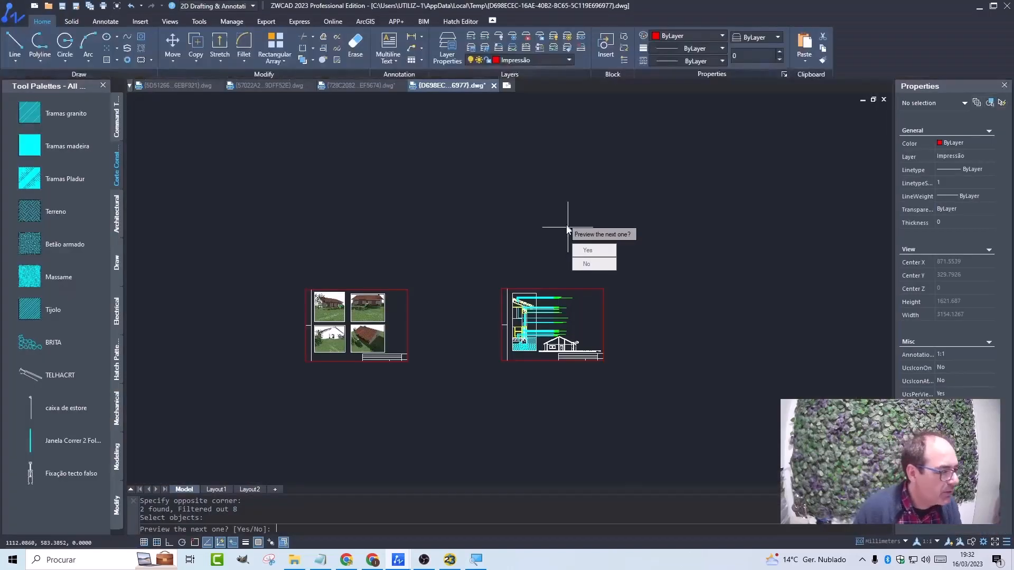
Step: Preview the second house sheet too, then plot both sheets to the Folhas DWFx files
click(586, 251)
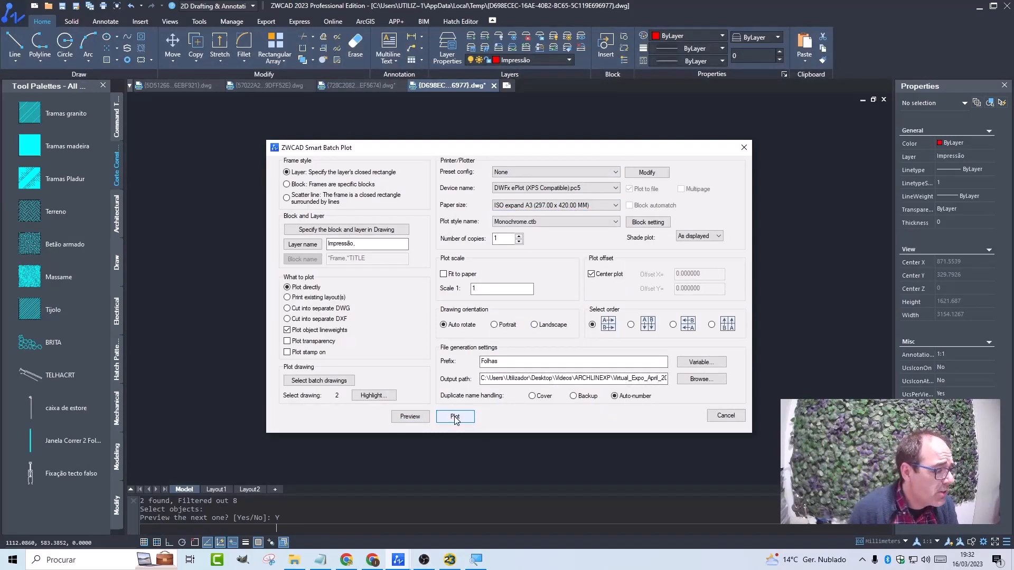
click(455, 416)
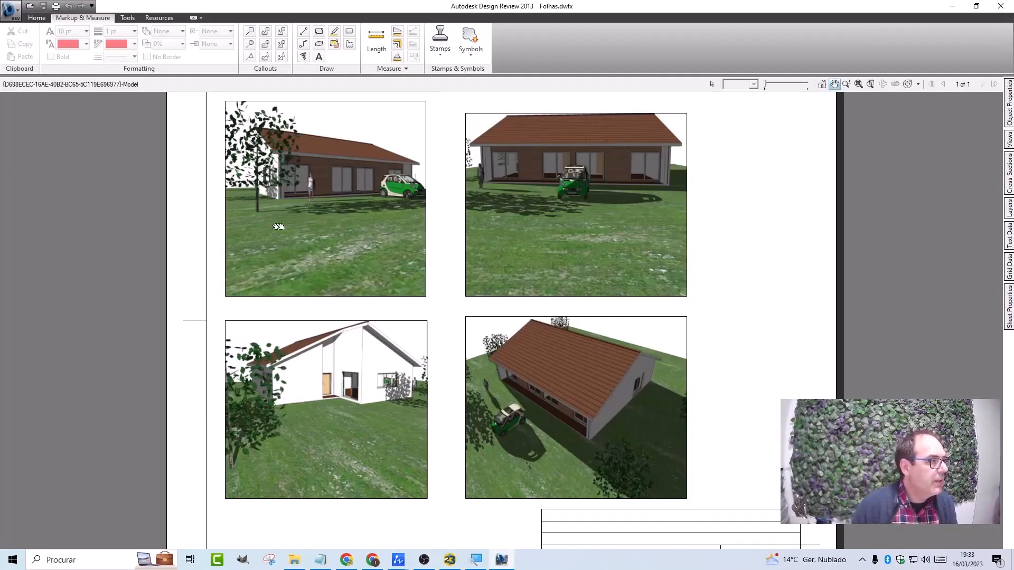
mouse_move(42, 213)
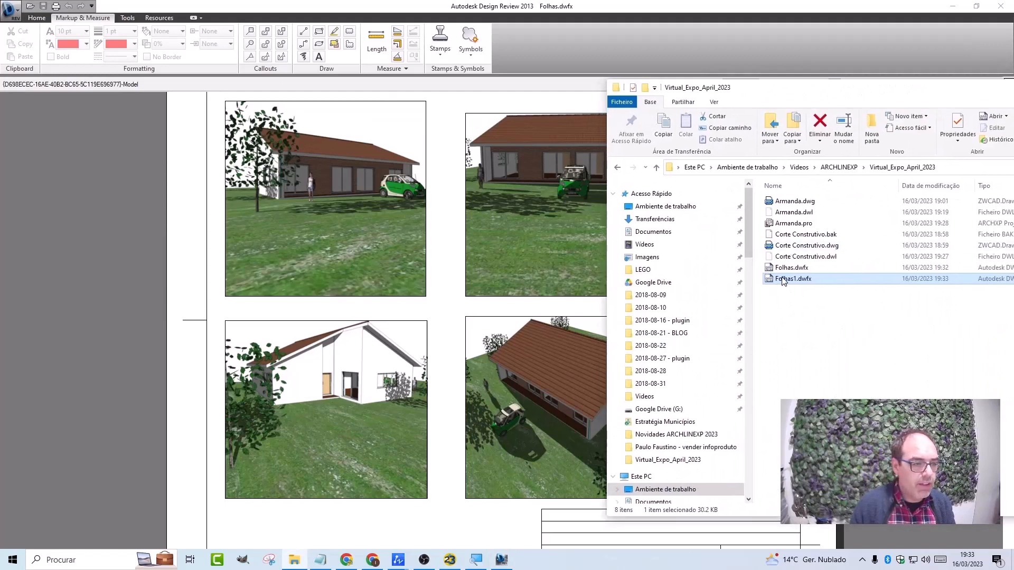
Step: Open Folhas1.dwfx from File Explorer in Design Review and show its Home viewing options
double_click(793, 277)
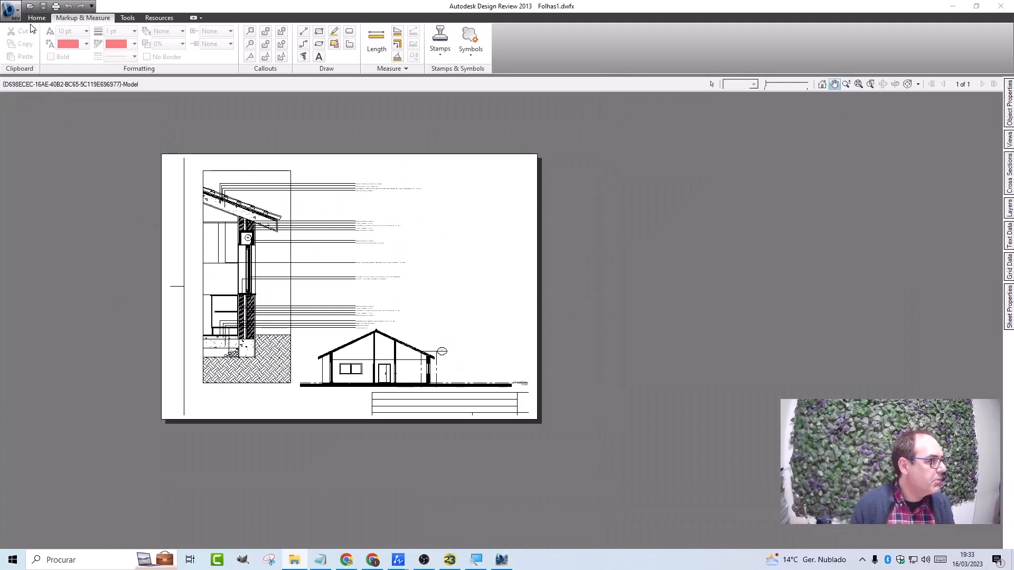
click(36, 18)
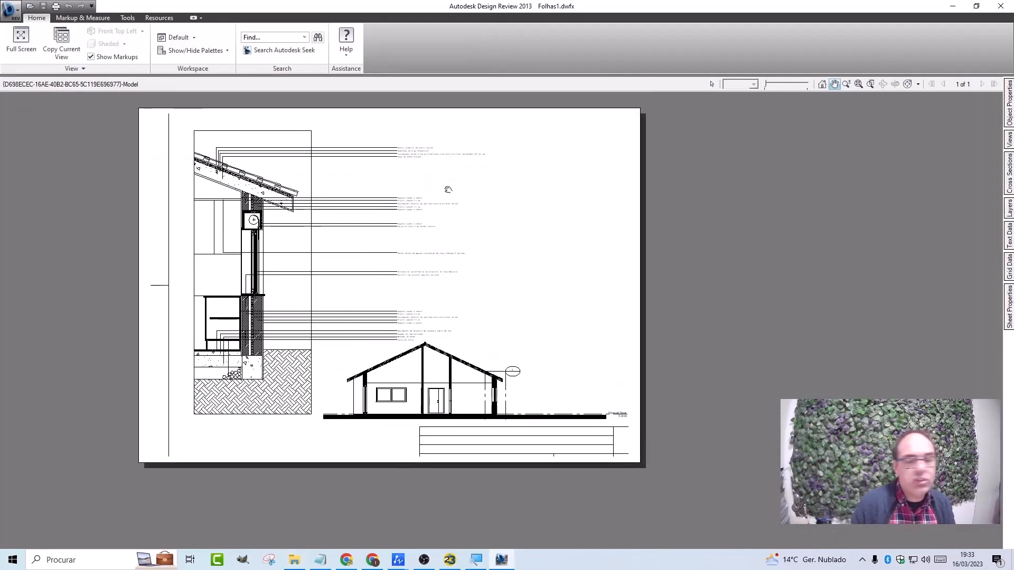
mouse_move(398, 183)
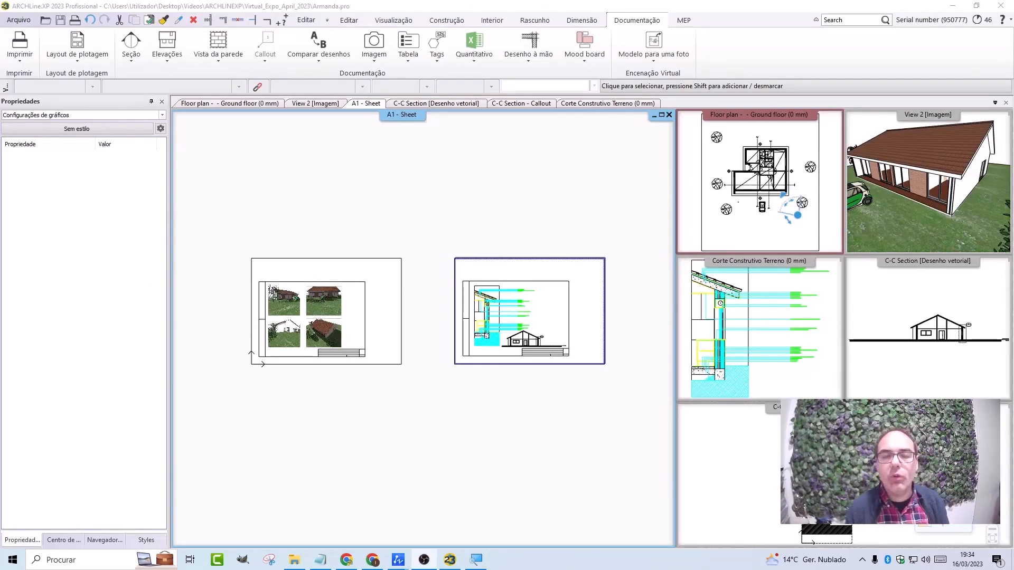
mouse_move(905, 124)
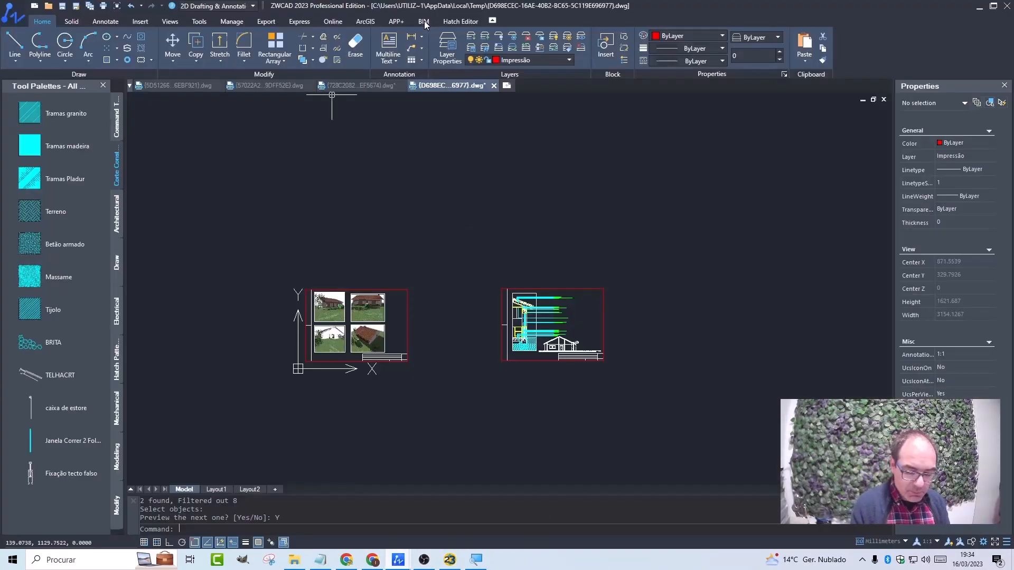
Step: Switch to the BIM features to import the exported ARCHLine.XP house IFC file
click(423, 21)
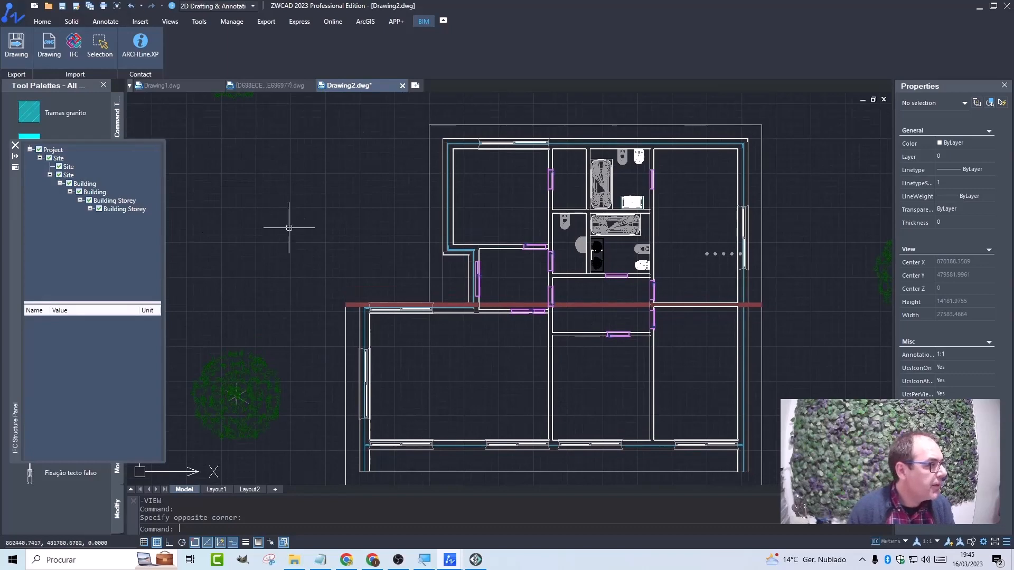
Step: View the imported house from Southwest as 3D wireframe and list the Building Storey's elements
click(169, 21)
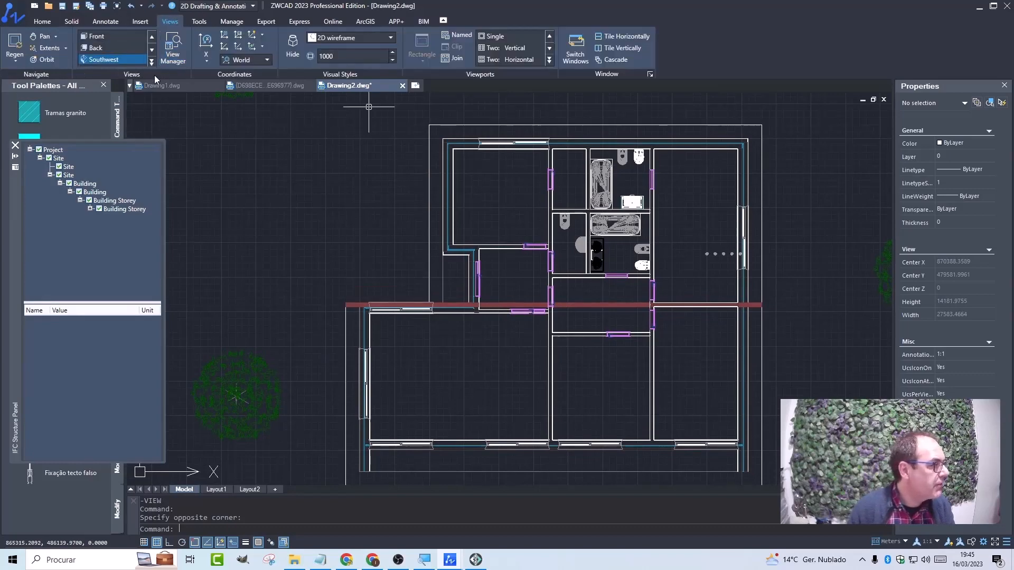
click(104, 59)
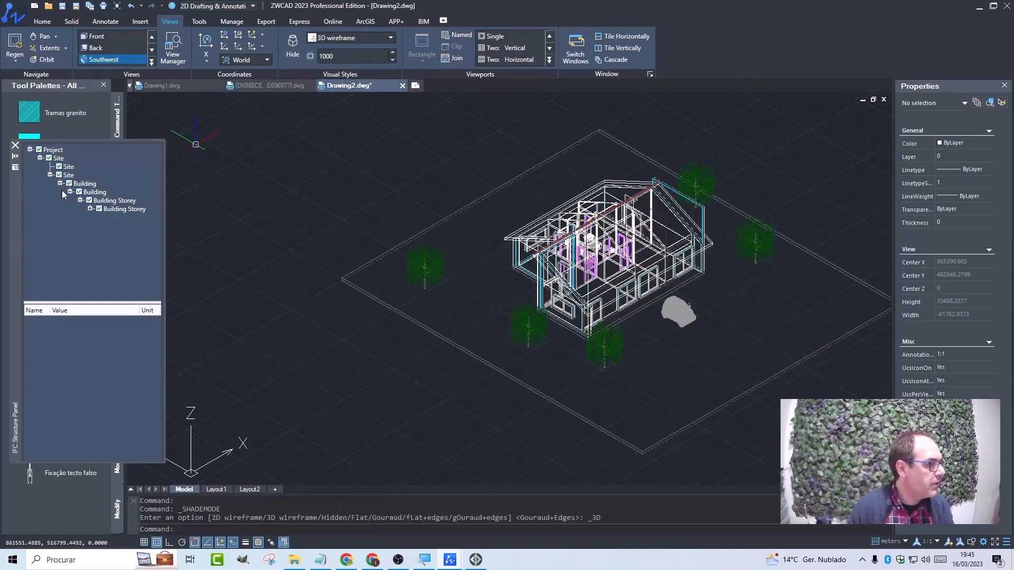
click(91, 209)
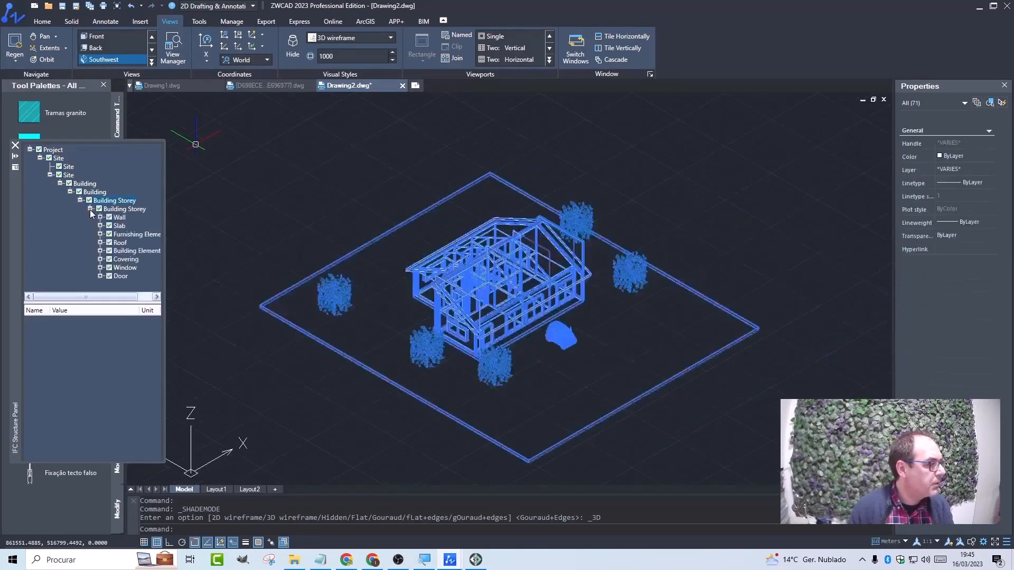